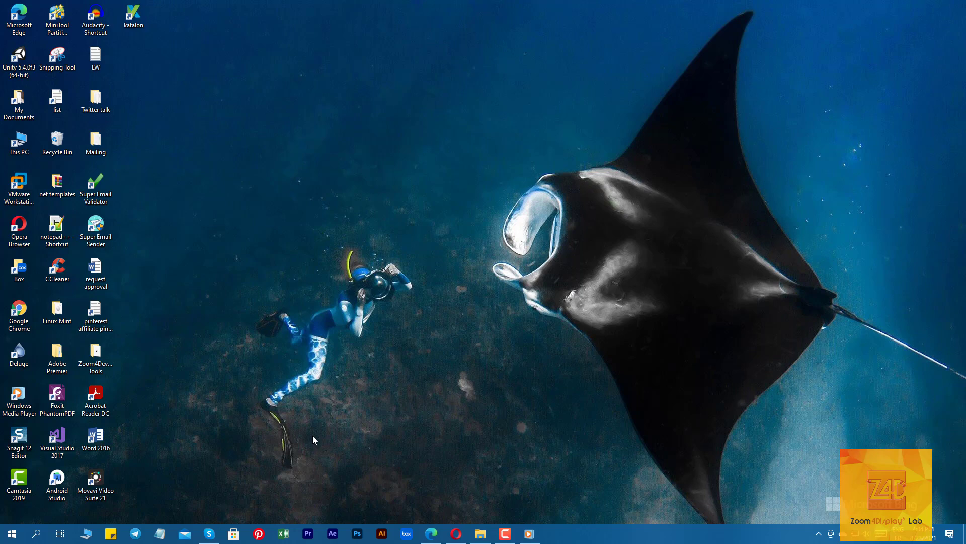
# Step: Launch Skype from the taskbar and bring up its signed-in welcome screen
pyautogui.click(208, 533)
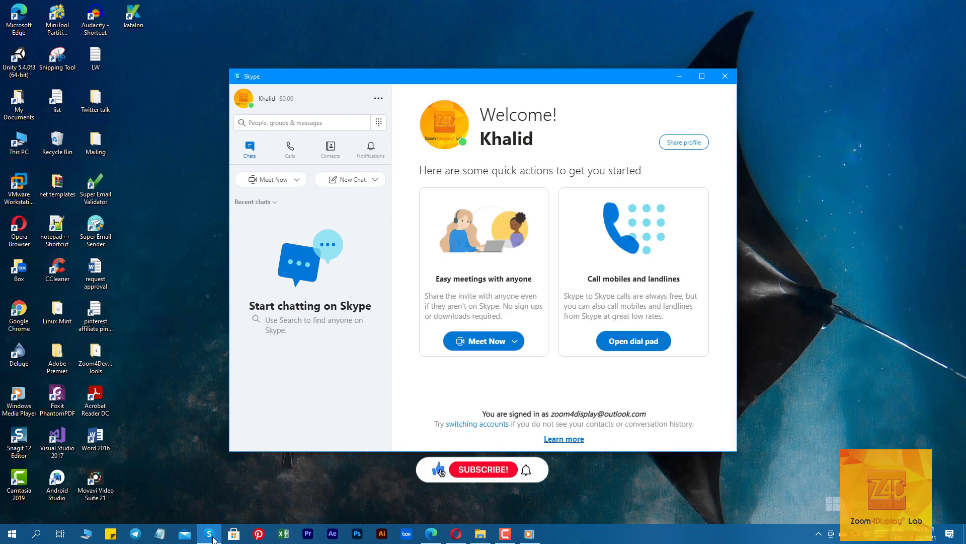
pyautogui.click(483, 469)
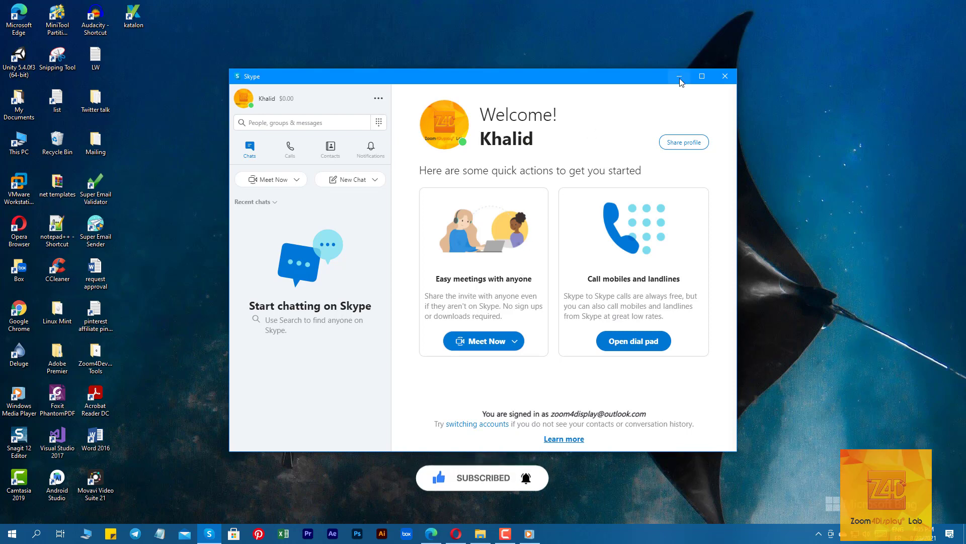
pyautogui.moveTo(679, 76)
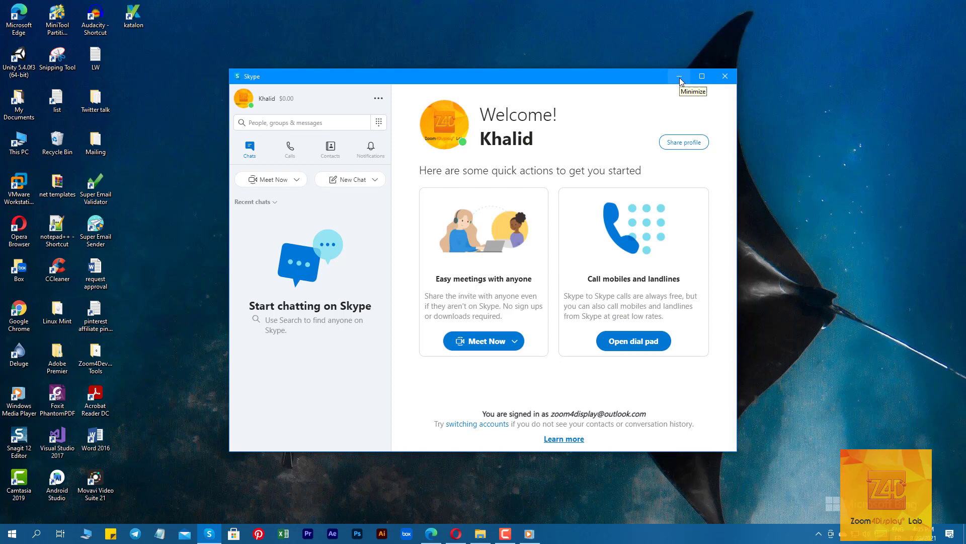
# Step: Minimize Skype and scroll down the Zoom4Display Lab Tutorials blog home page
pyautogui.click(679, 76)
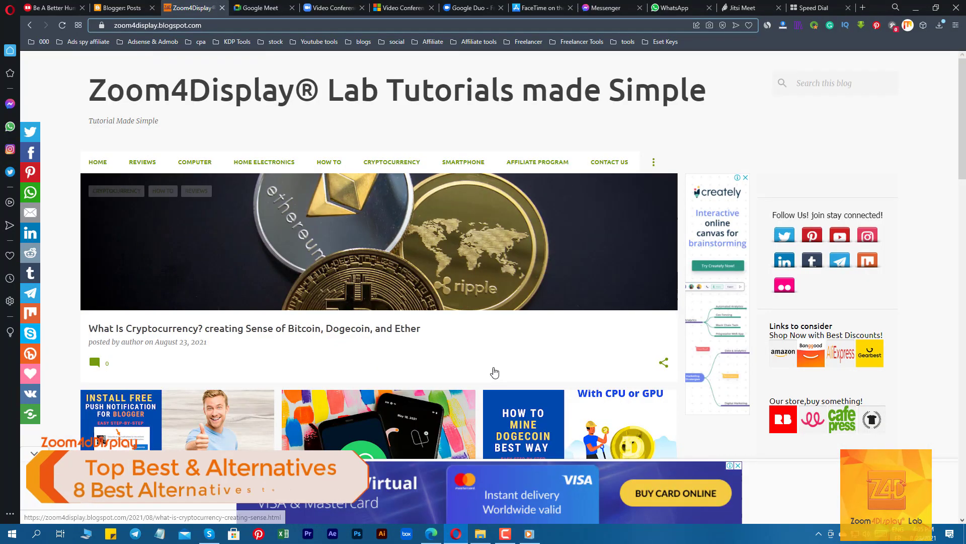
pyautogui.scroll(-3)
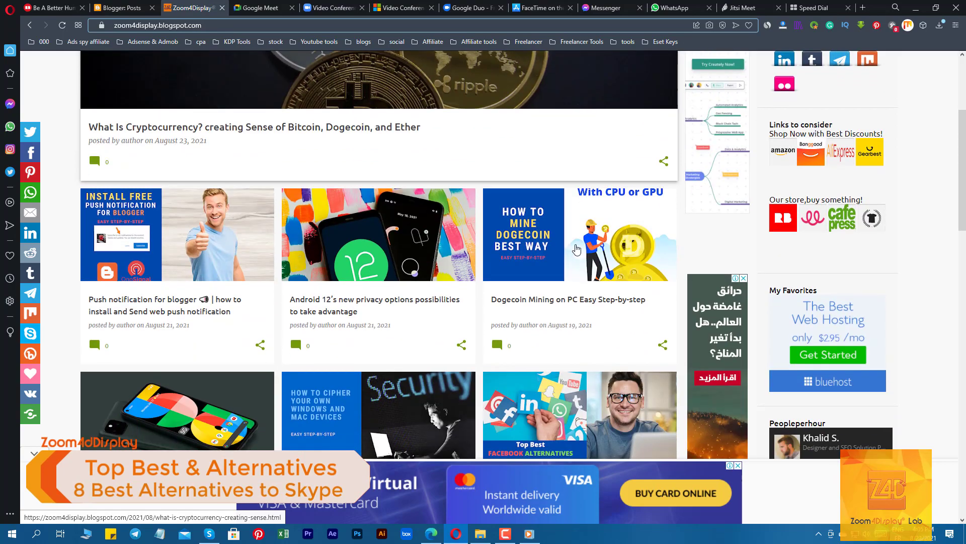
pyautogui.scroll(-3)
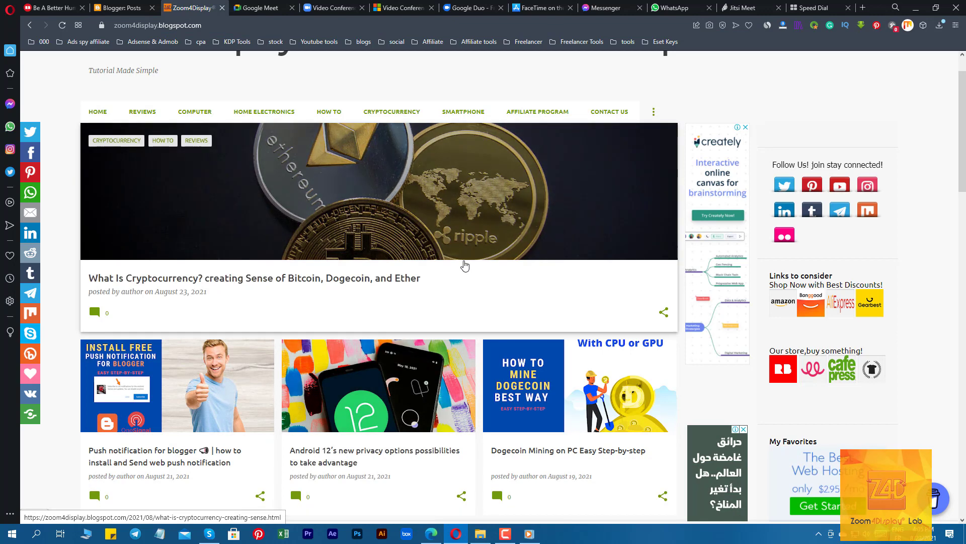
pyautogui.moveTo(258, 8)
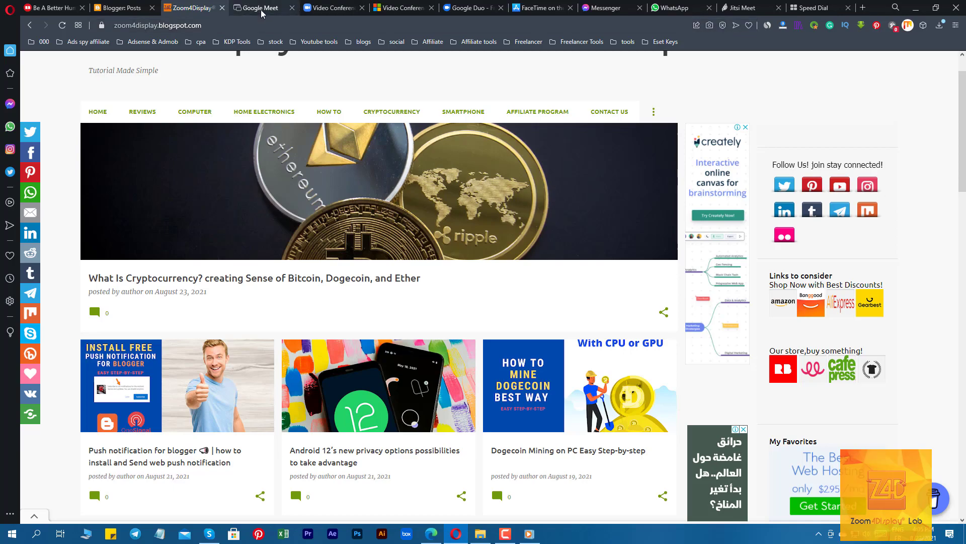
# Step: Switch to the meet.google.com landing page for free video meetings
pyautogui.click(259, 7)
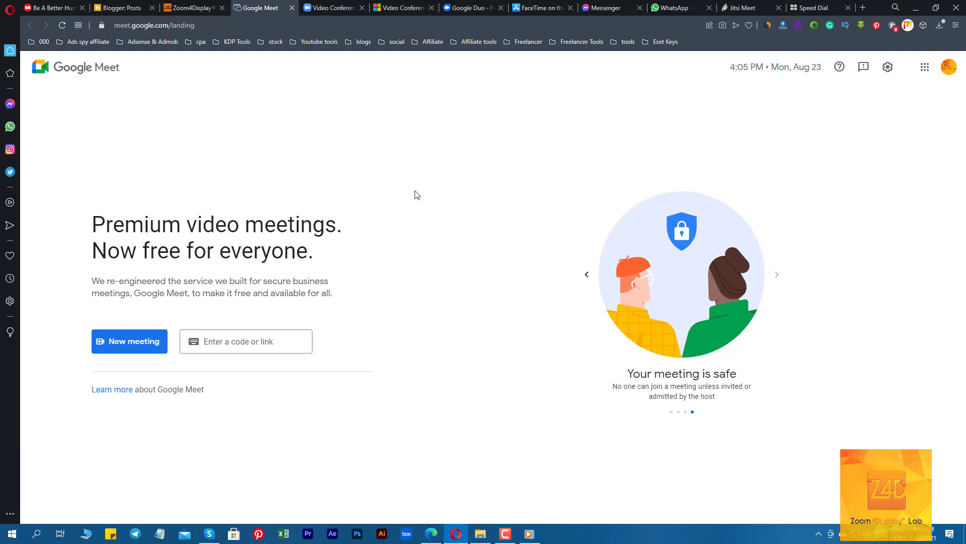
pyautogui.moveTo(466, 173)
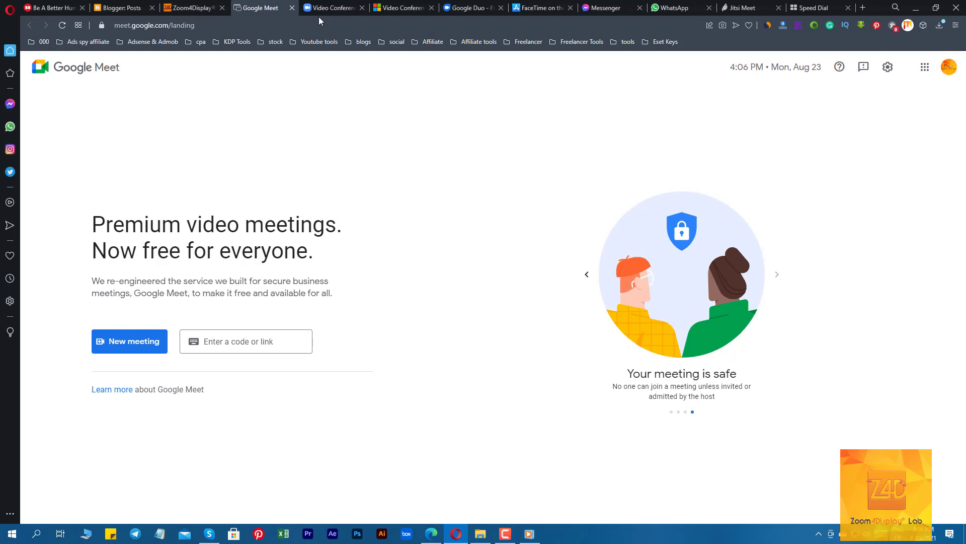
pyautogui.moveTo(333, 8)
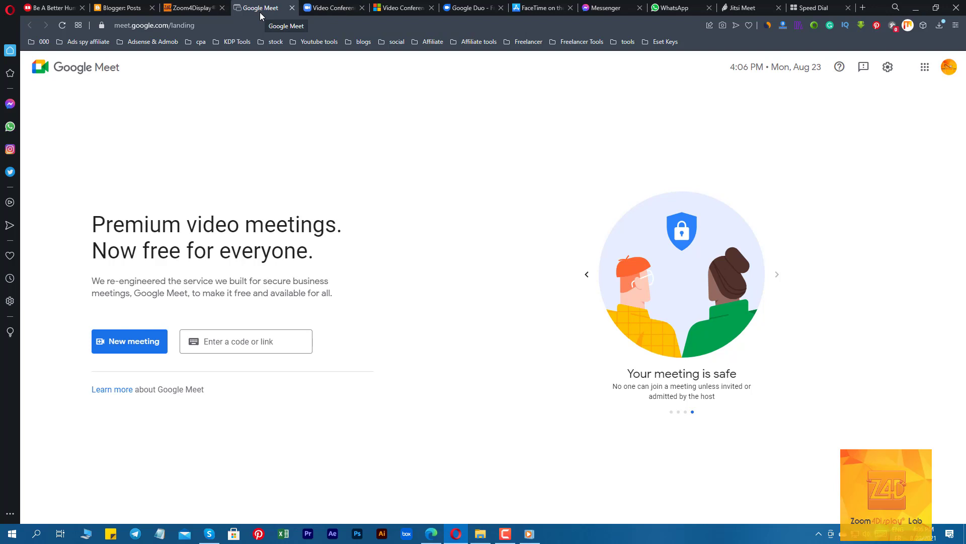
pyautogui.moveTo(241, 192)
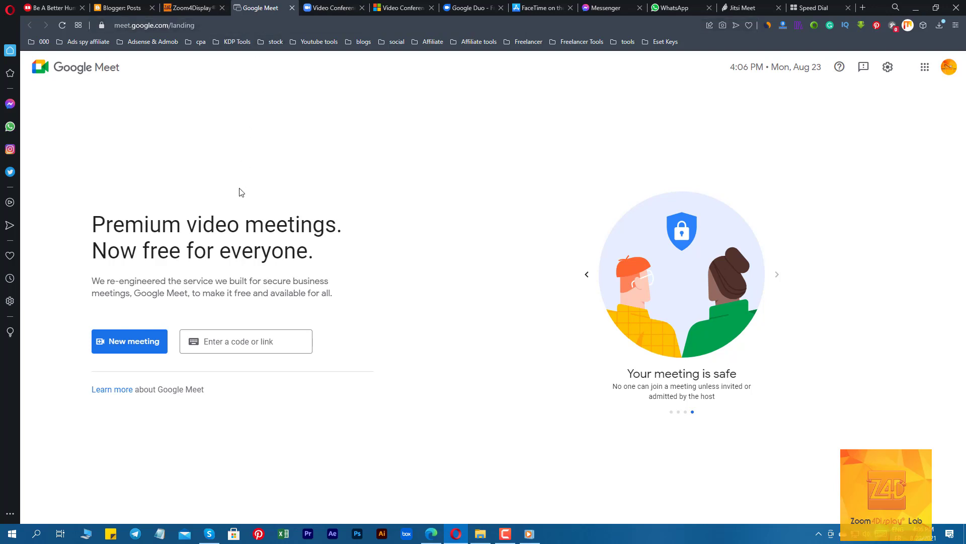
pyautogui.moveTo(338, 68)
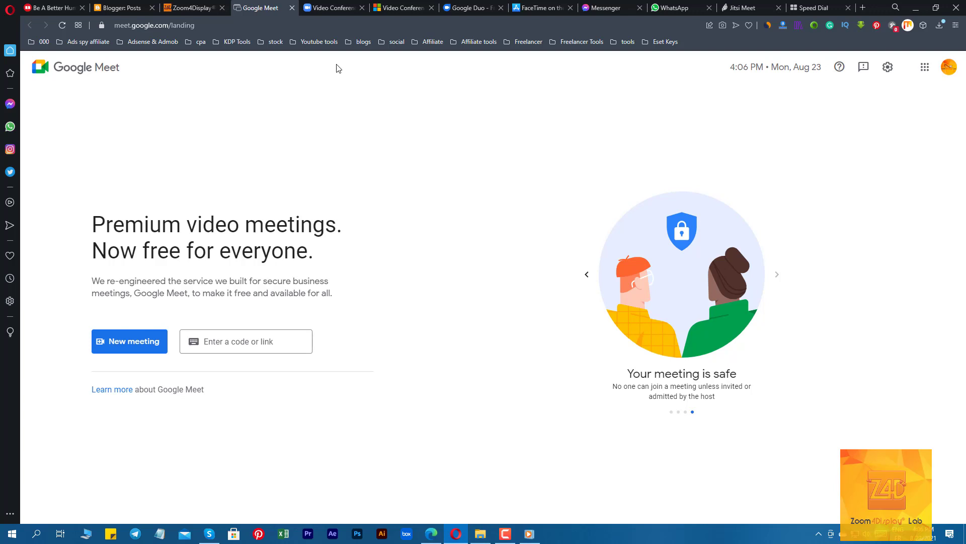
# Step: Switch to the Zoom website and scroll down its home page
pyautogui.click(331, 7)
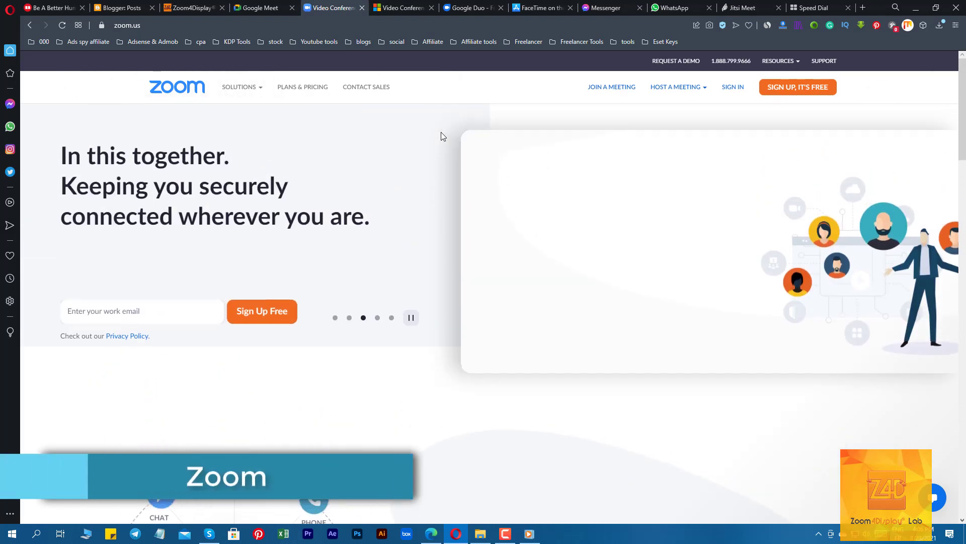
pyautogui.scroll(-3)
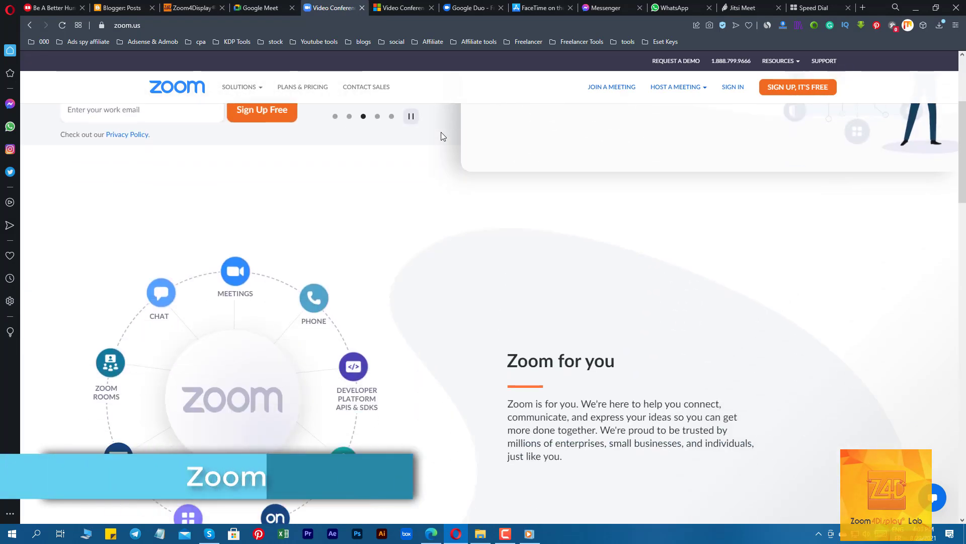
pyautogui.scroll(-3)
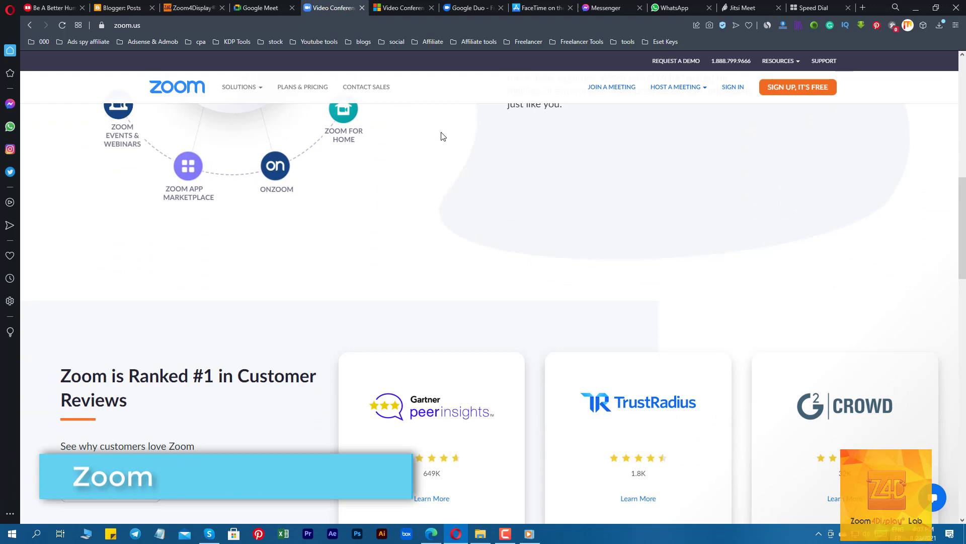
pyautogui.scroll(-3)
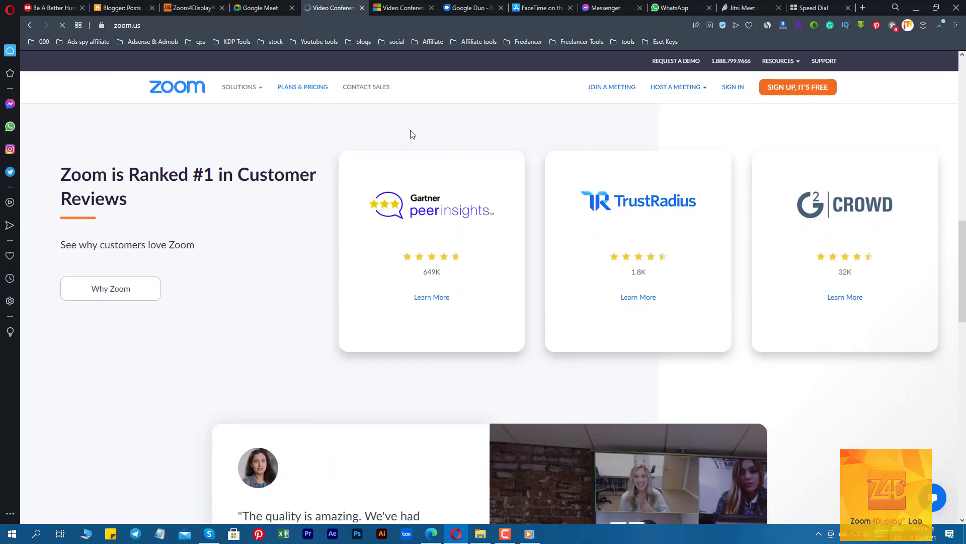
# Step: Compare Zoom's Plans & Pricing for Meetings, Phone and Rooms, then return to zoom.us
pyautogui.click(303, 86)
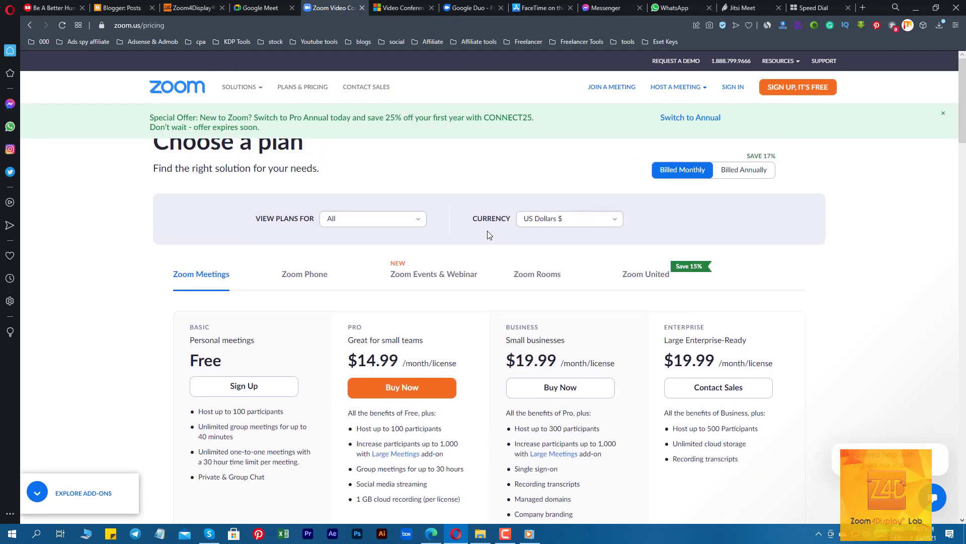
pyautogui.click(304, 274)
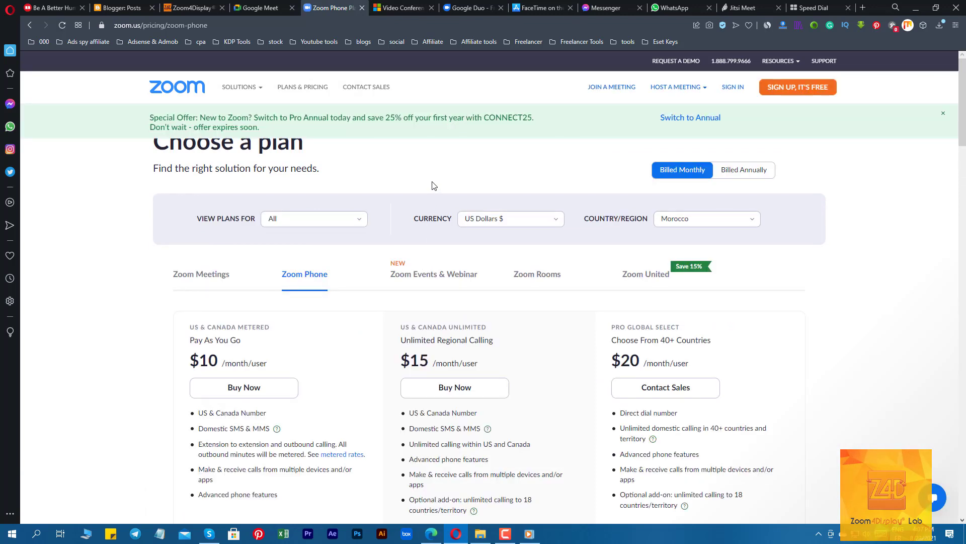
pyautogui.moveTo(422, 276)
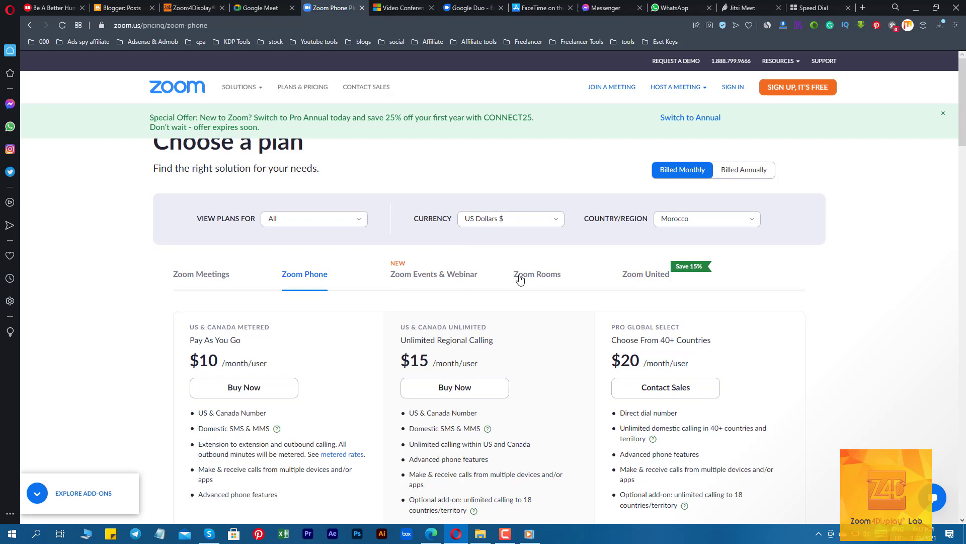
pyautogui.click(537, 273)
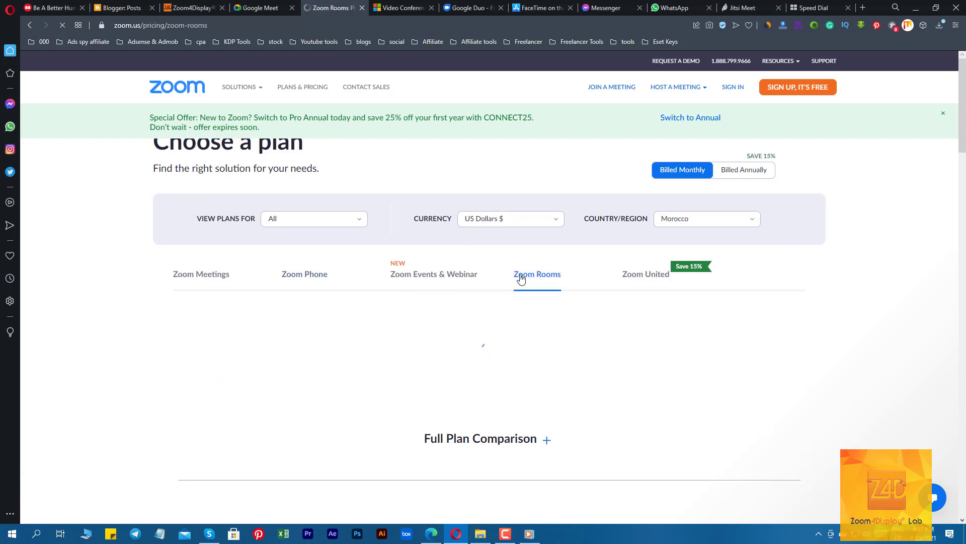
pyautogui.click(537, 274)
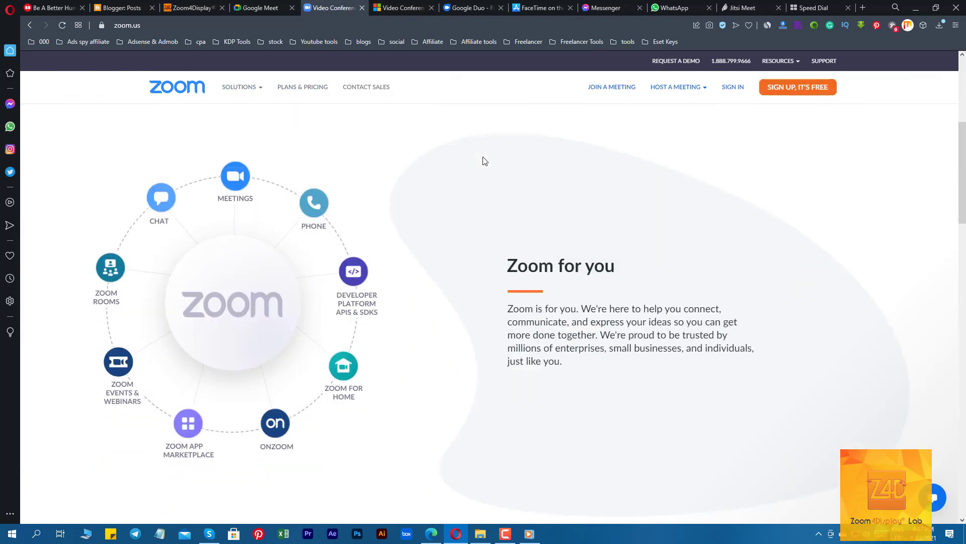
# Step: Scroll further down through the Zoom home page
pyautogui.scroll(-3)
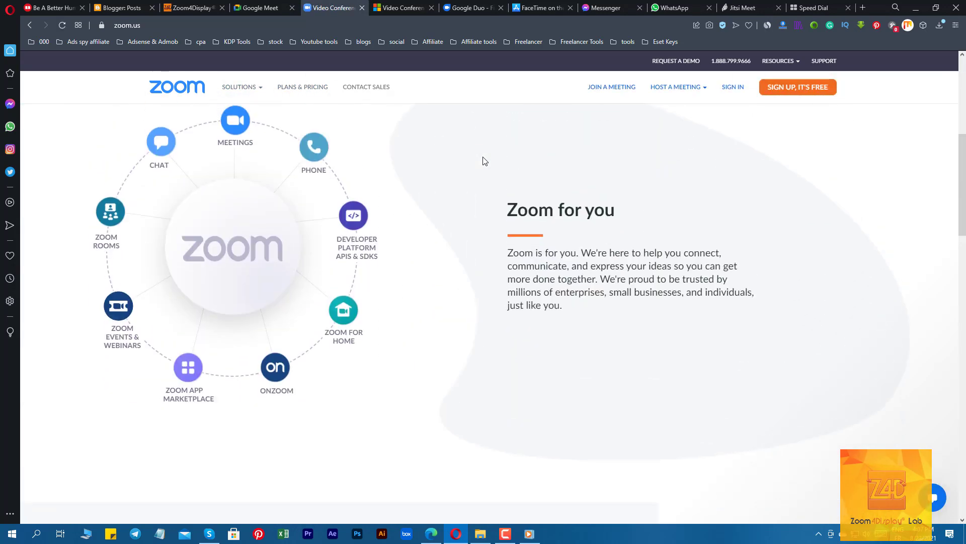
pyautogui.scroll(-3)
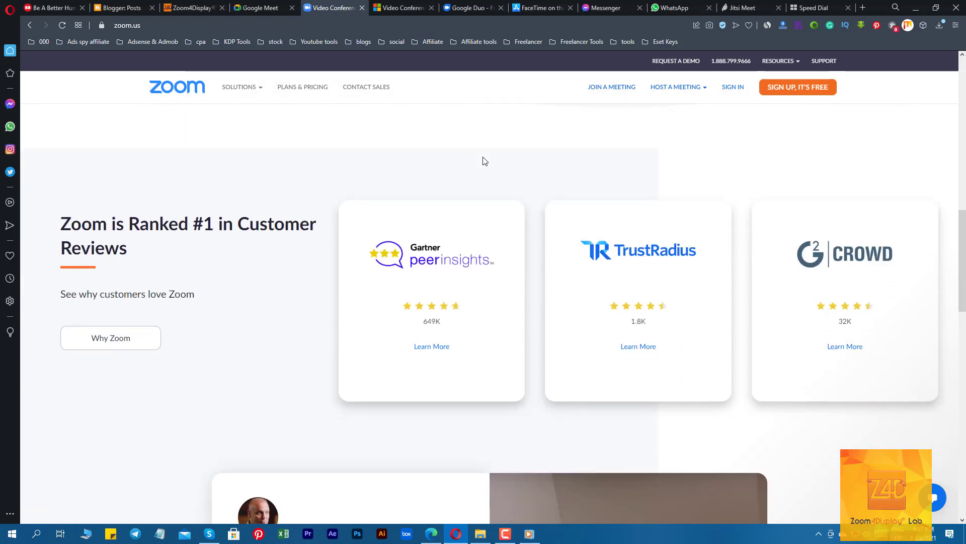
pyautogui.scroll(-3)
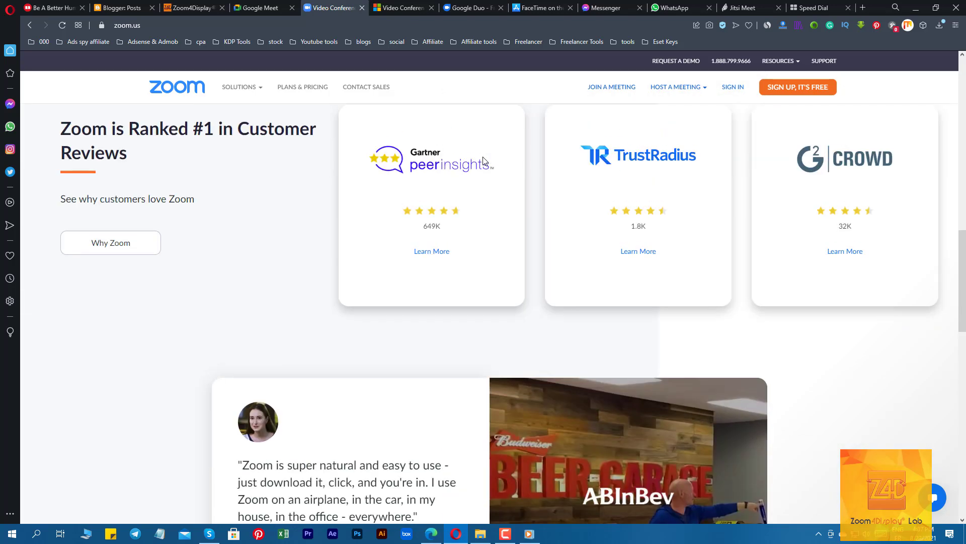
pyautogui.scroll(-3)
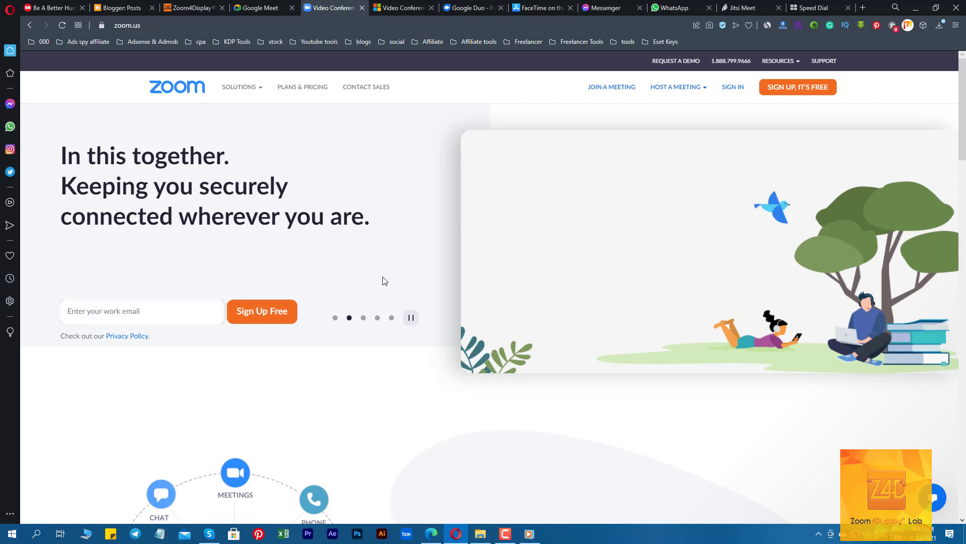
pyautogui.scroll(-3)
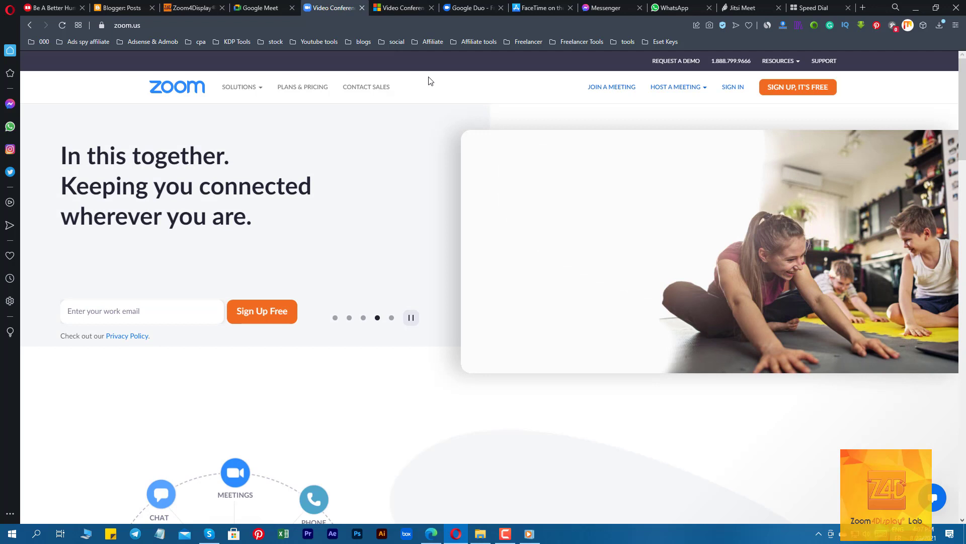
pyautogui.scroll(-3)
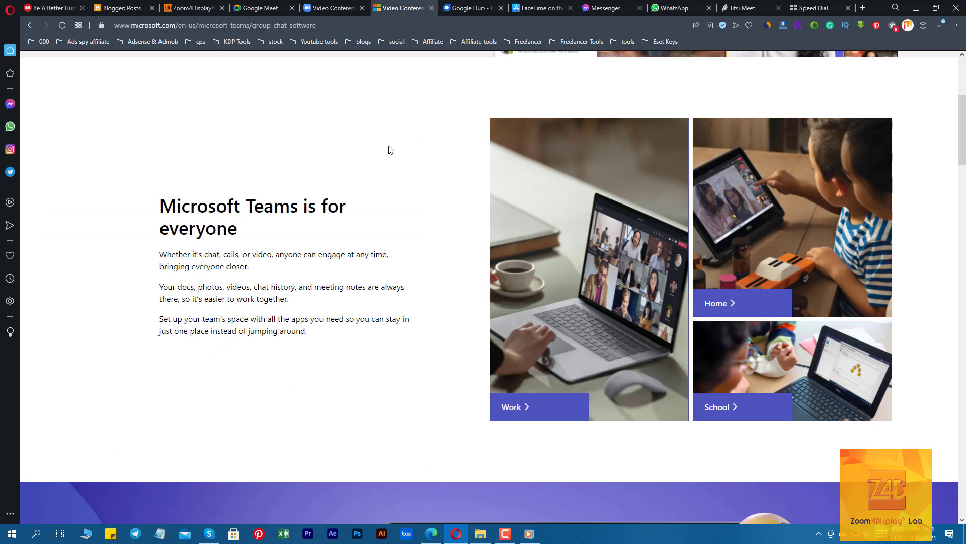
pyautogui.scroll(3)
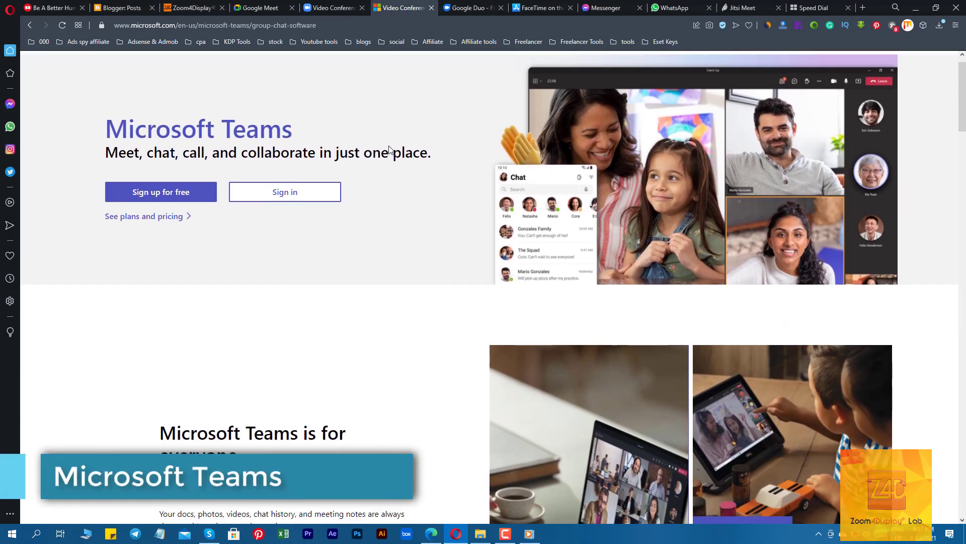
pyautogui.scroll(-3)
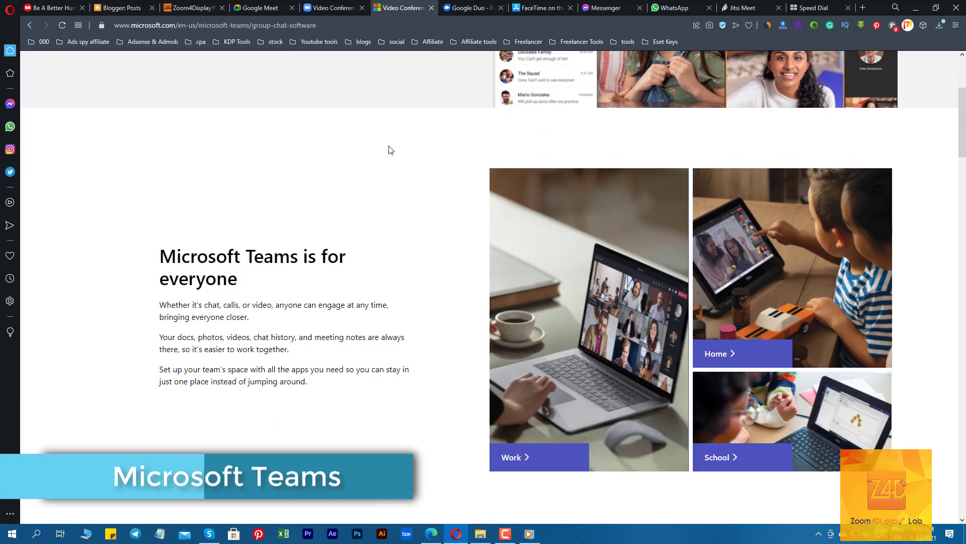
pyautogui.scroll(-3)
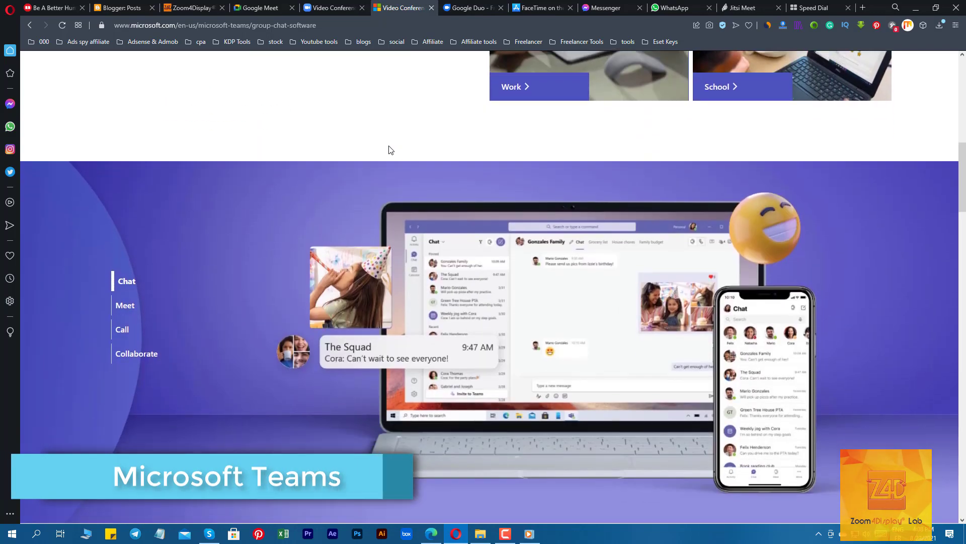
pyautogui.scroll(-3)
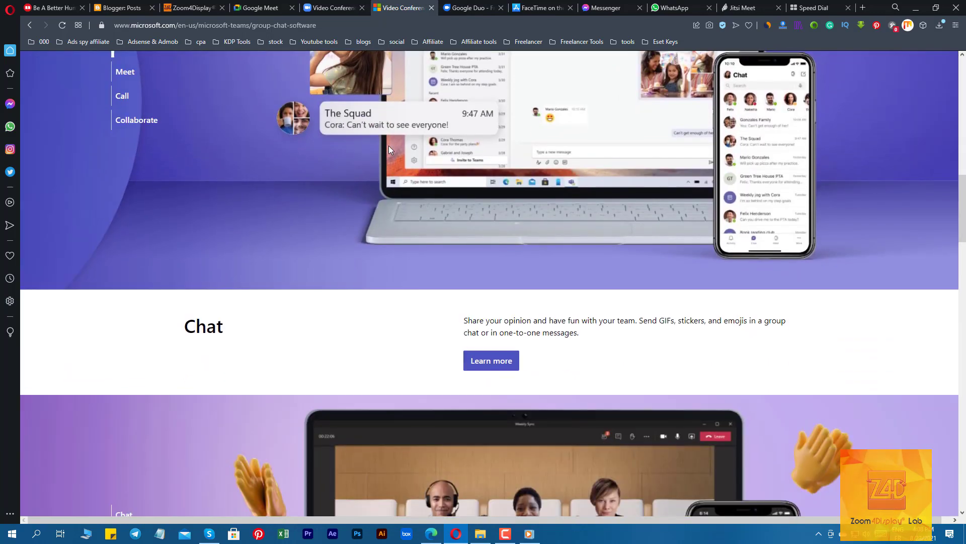
pyautogui.click(330, 66)
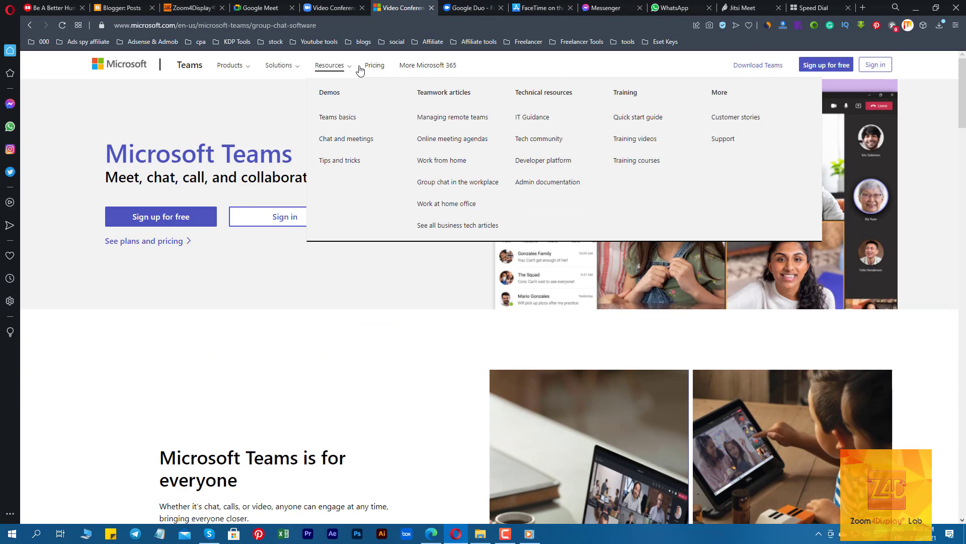
pyautogui.click(374, 65)
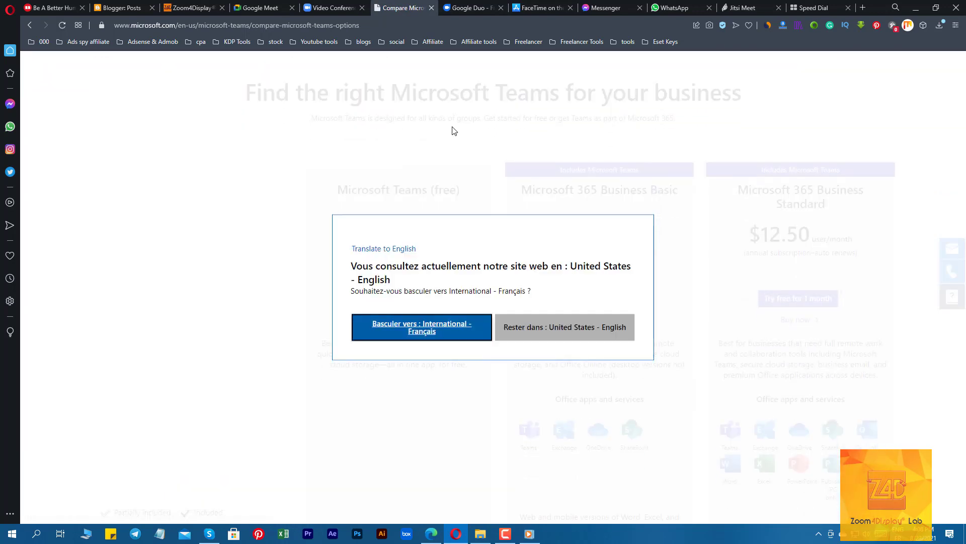
pyautogui.click(563, 326)
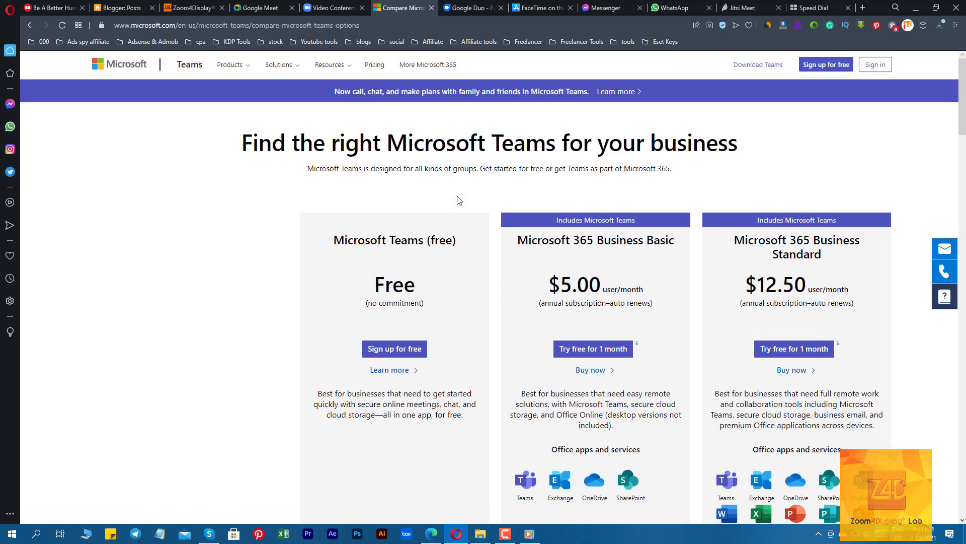
pyautogui.scroll(-3)
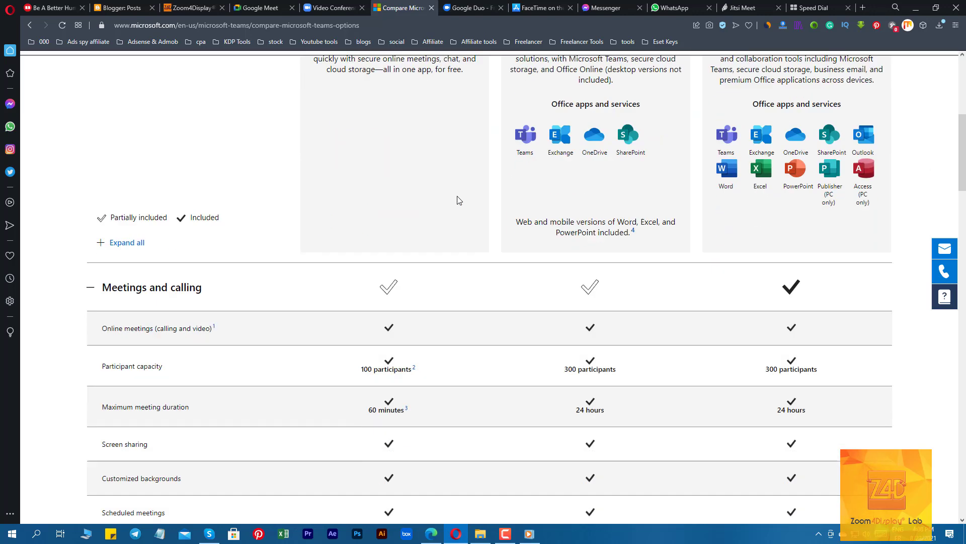
pyautogui.scroll(-3)
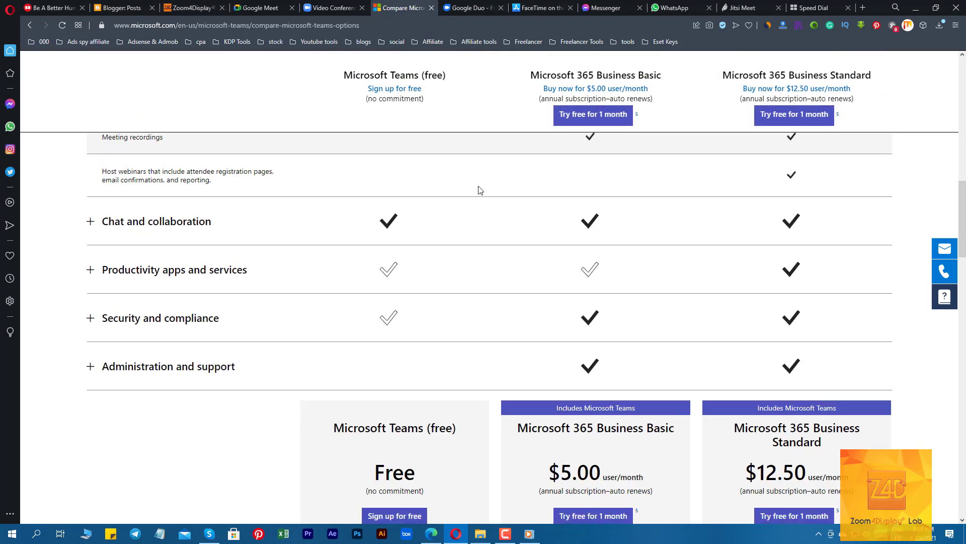
pyautogui.scroll(-3)
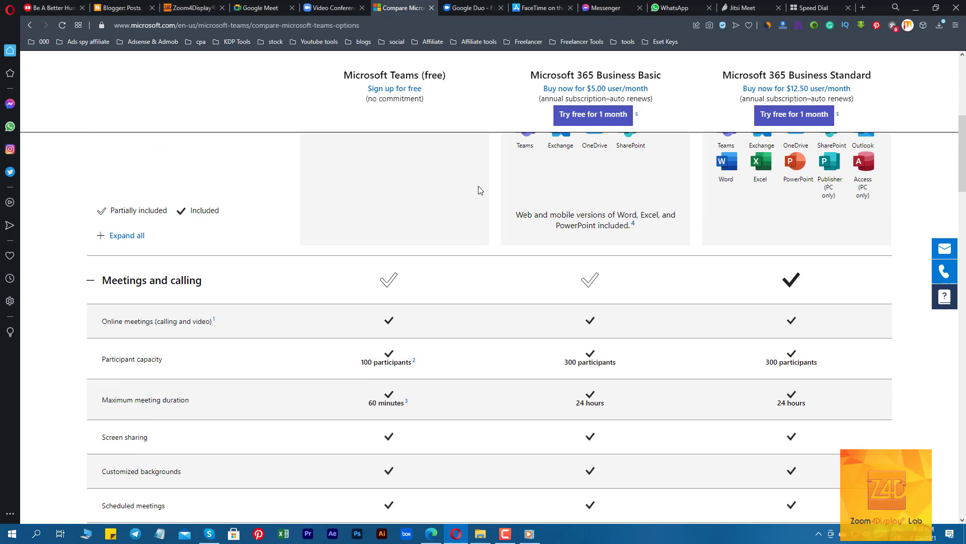
pyautogui.moveTo(497, 264)
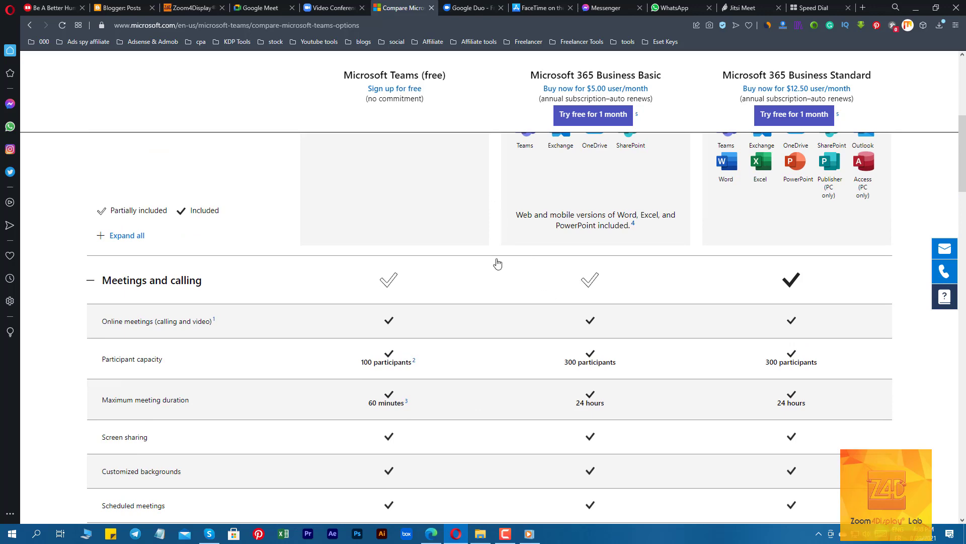
pyautogui.scroll(3)
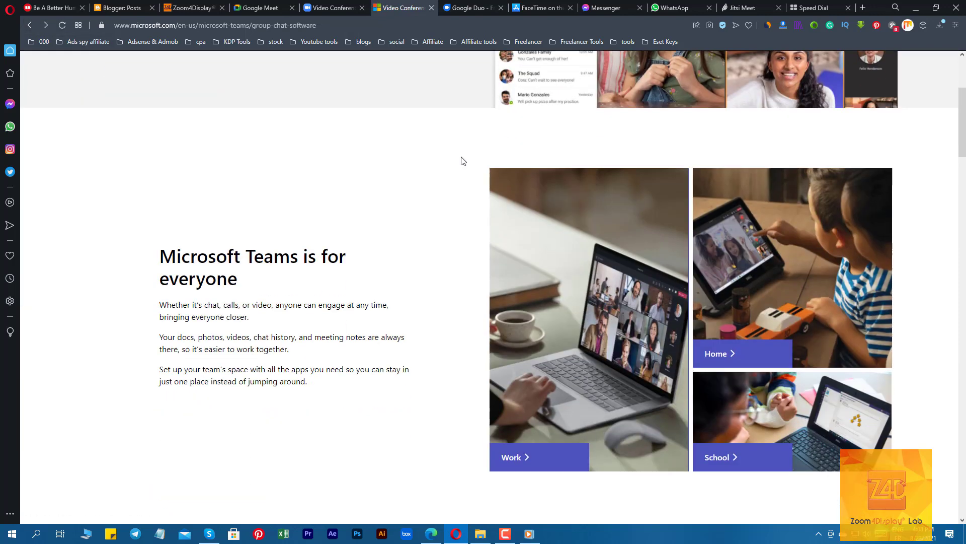
pyautogui.scroll(3)
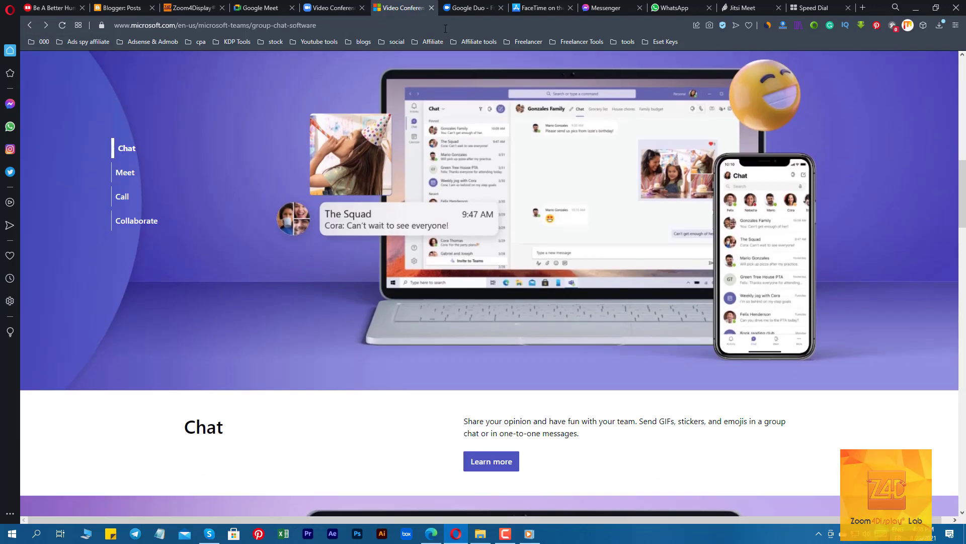
pyautogui.scroll(-3)
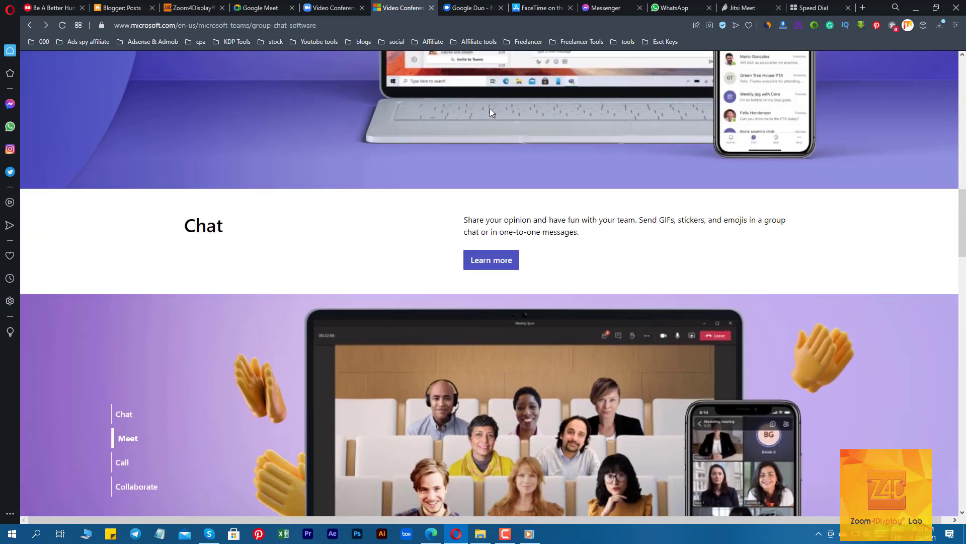
pyautogui.scroll(-3)
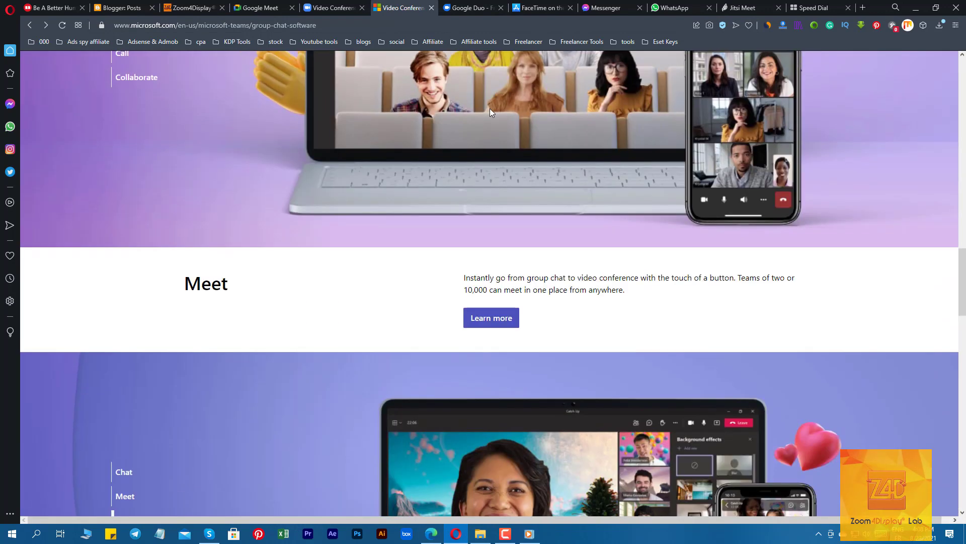
pyautogui.scroll(-3)
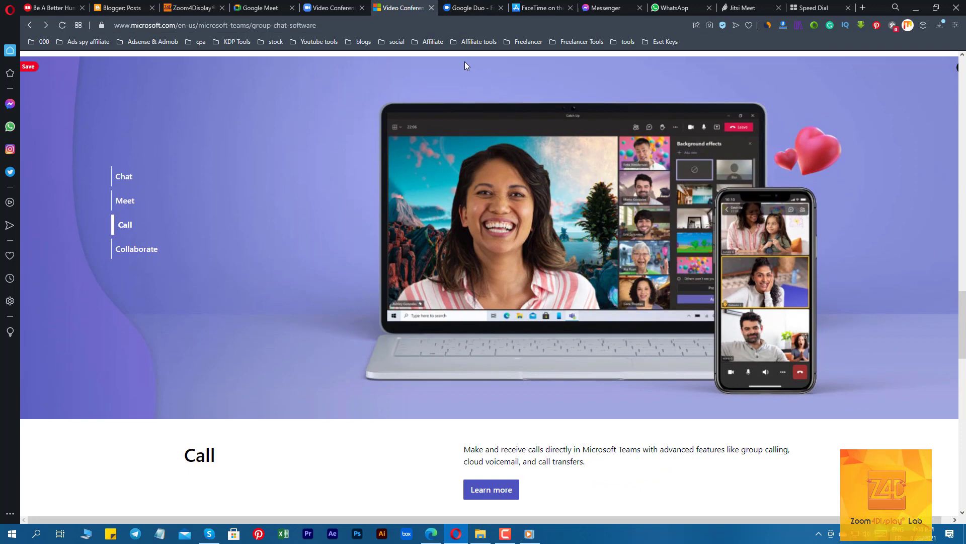
pyautogui.scroll(-3)
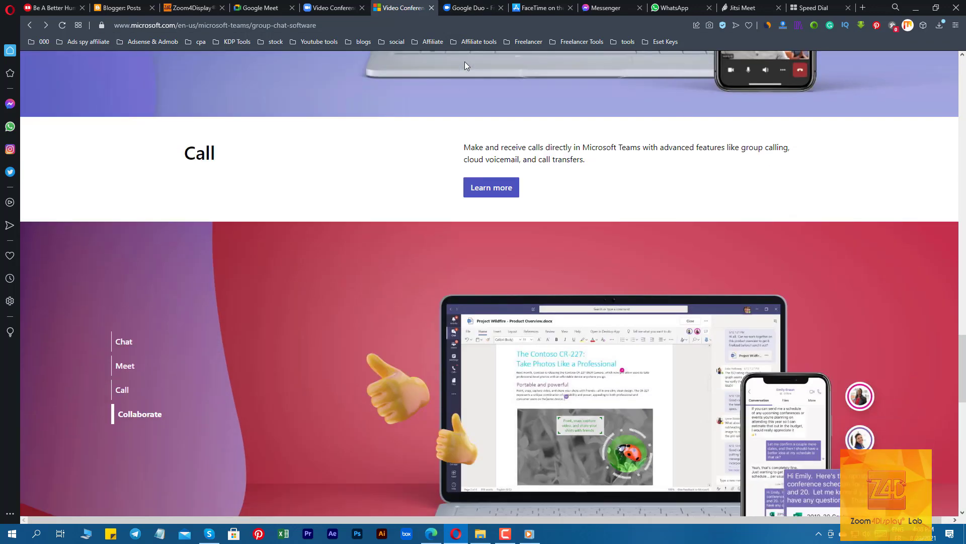
pyautogui.scroll(-3)
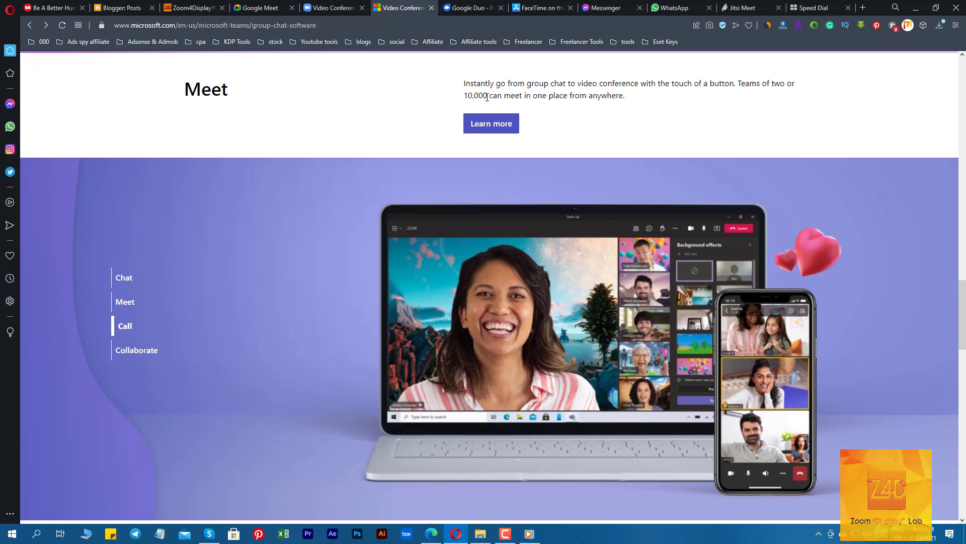
pyautogui.click(123, 278)
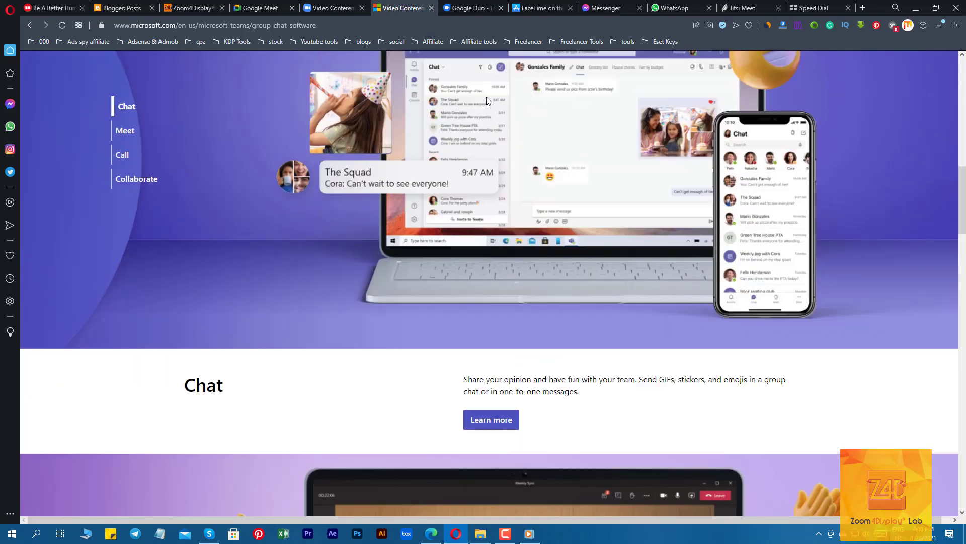
pyautogui.scroll(-3)
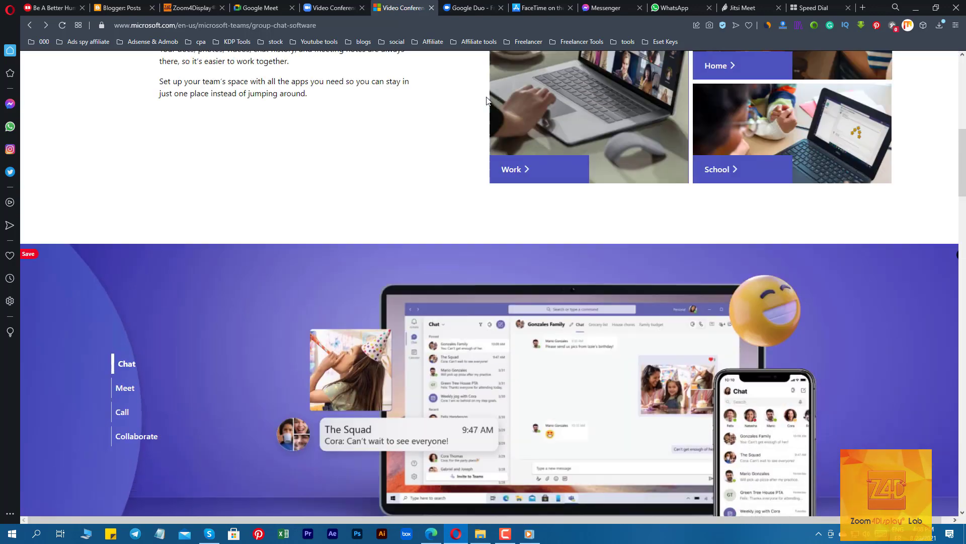
pyautogui.scroll(3)
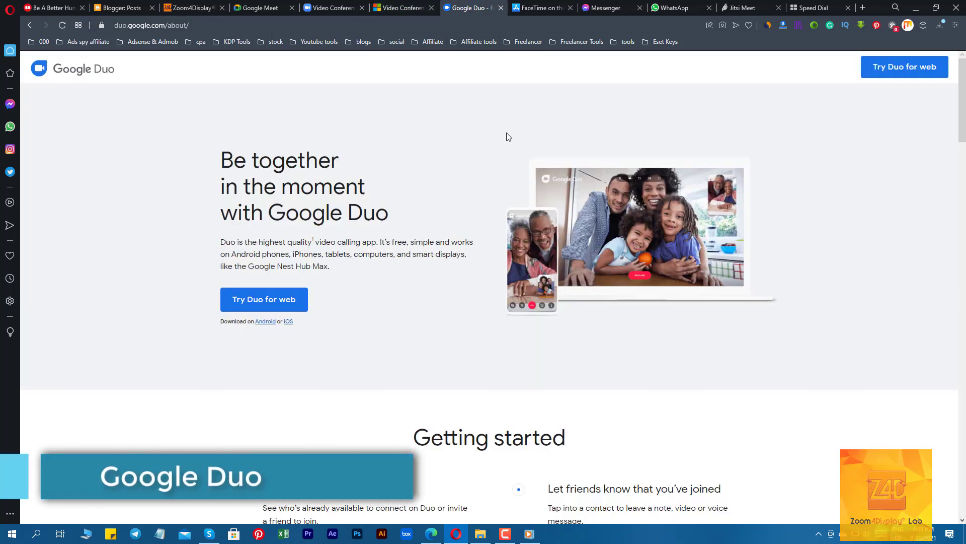
# Step: Scroll through Google Duo's first feature highlights, starting with family mode
pyautogui.scroll(-3)
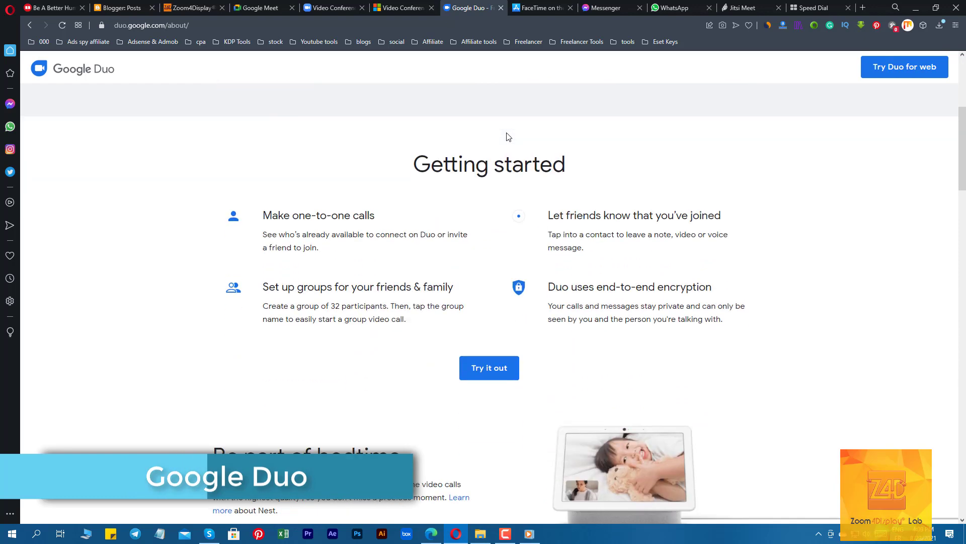
pyautogui.scroll(-3)
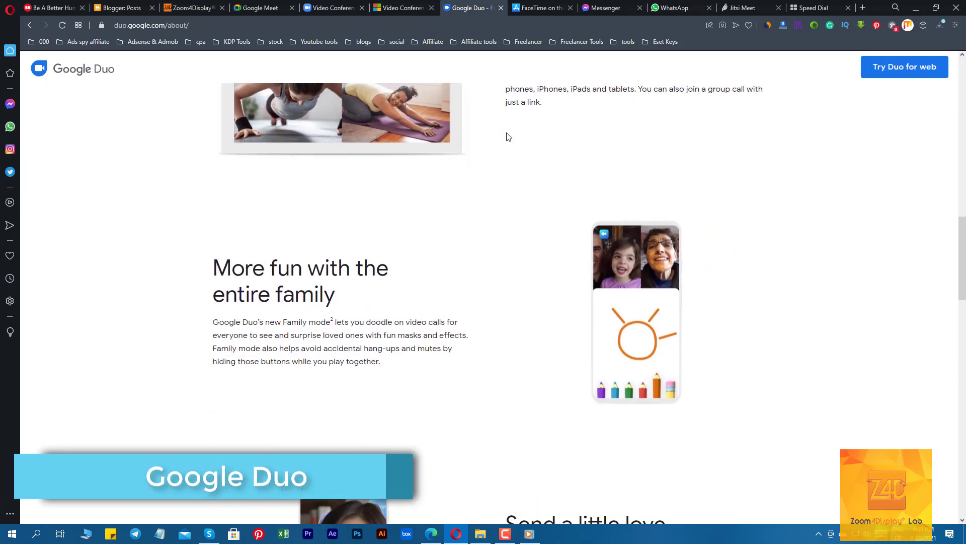
pyautogui.scroll(-3)
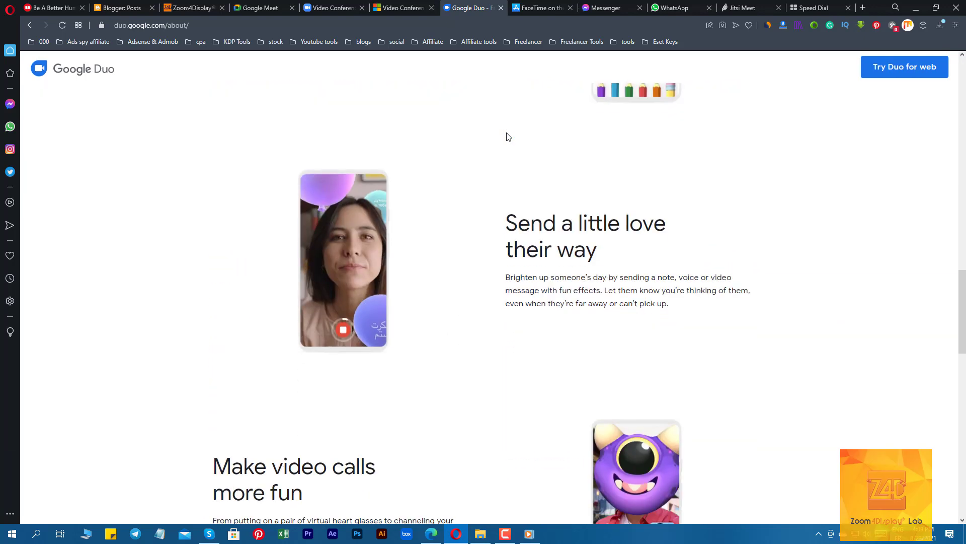
pyautogui.scroll(-3)
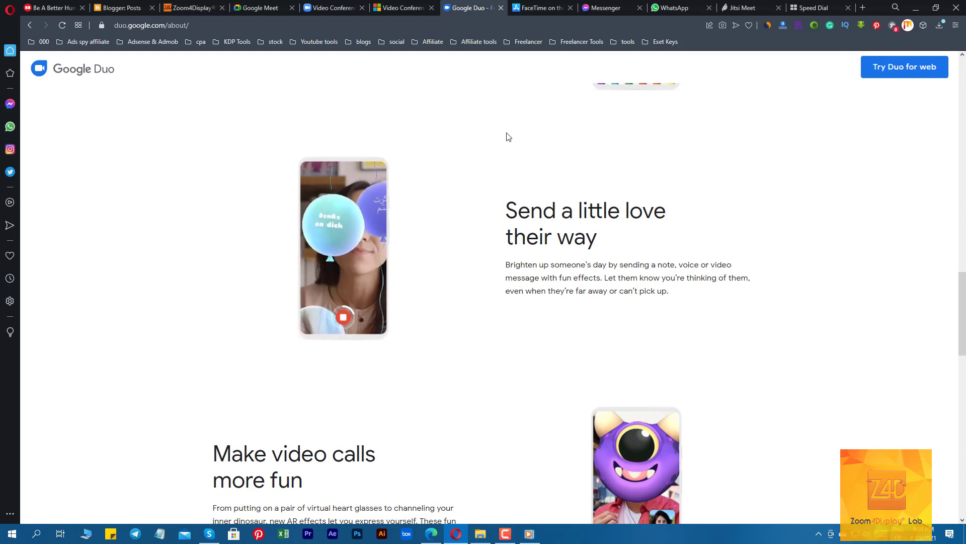
pyautogui.scroll(-3)
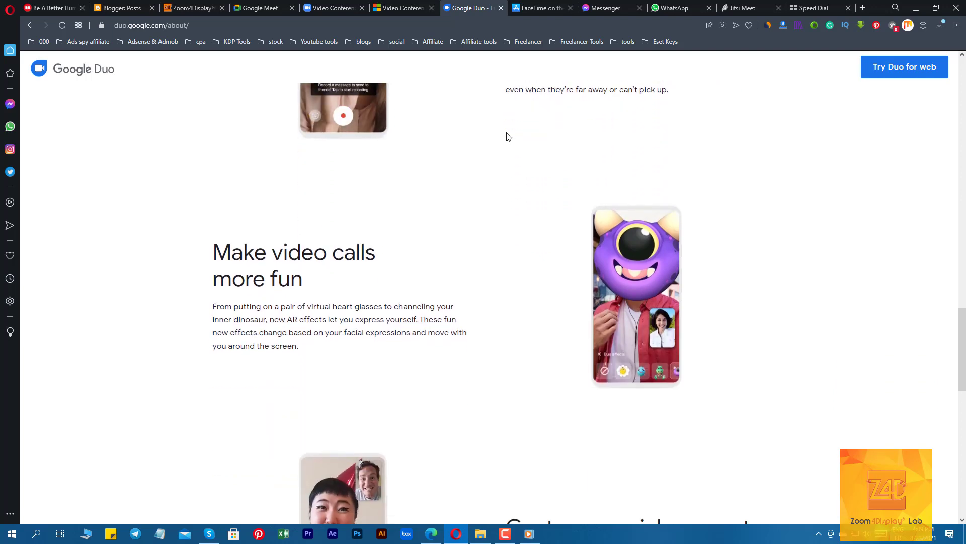
pyautogui.scroll(-3)
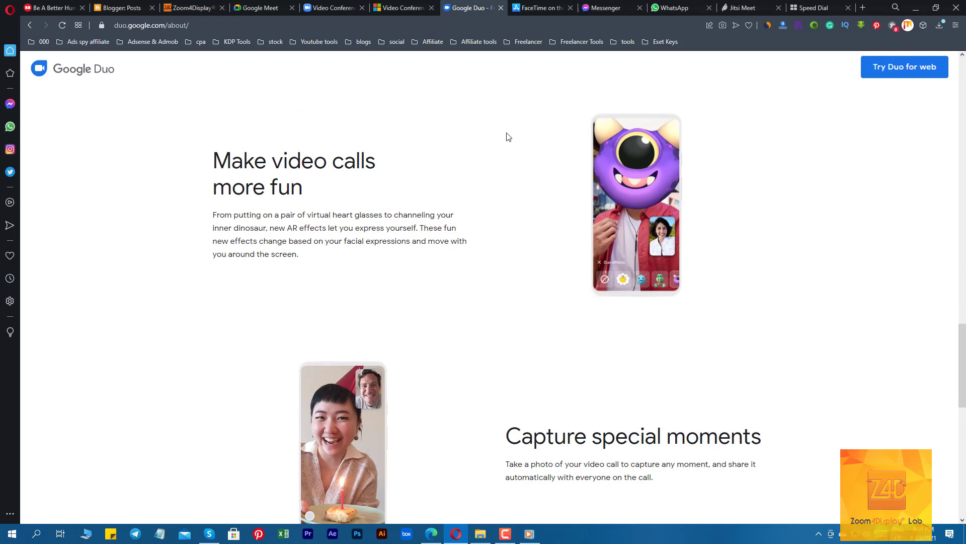
pyautogui.scroll(-3)
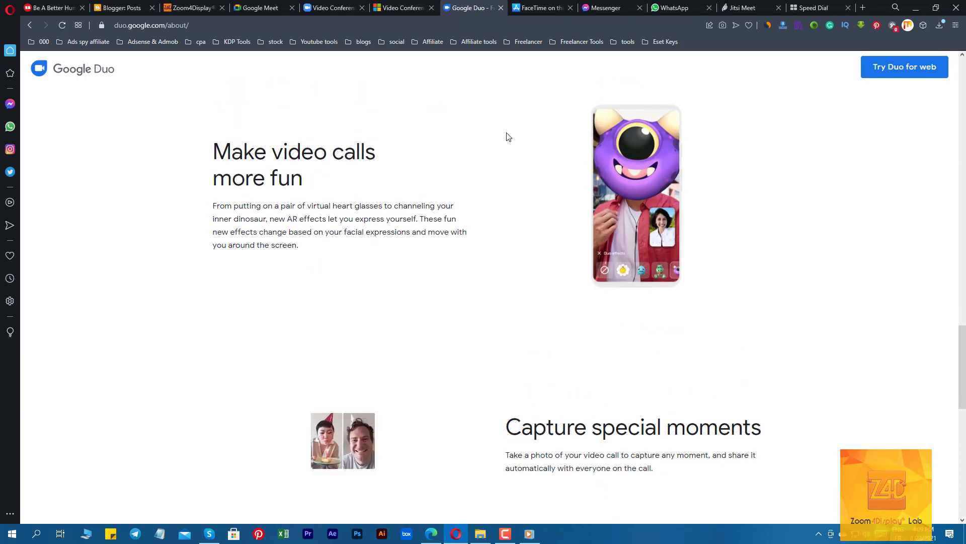
pyautogui.scroll(-3)
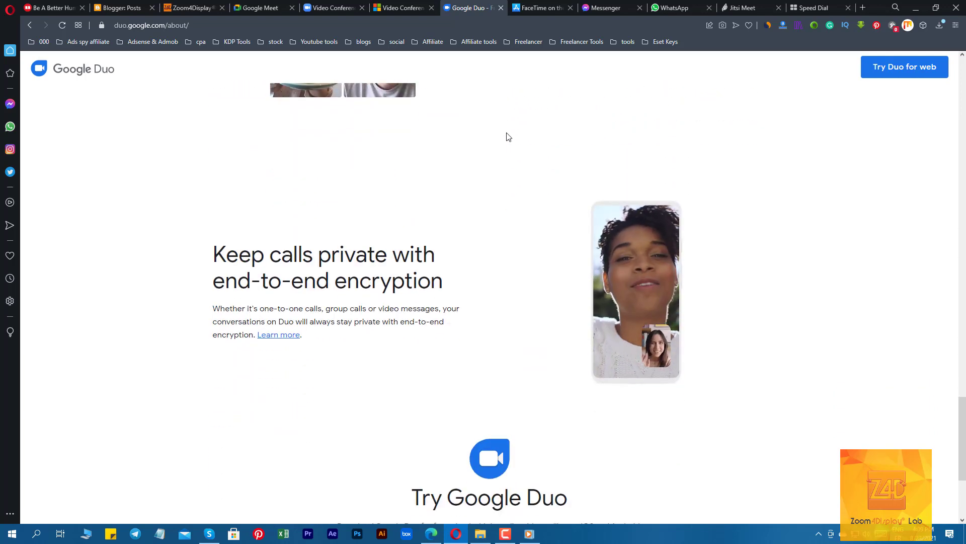
pyautogui.scroll(-3)
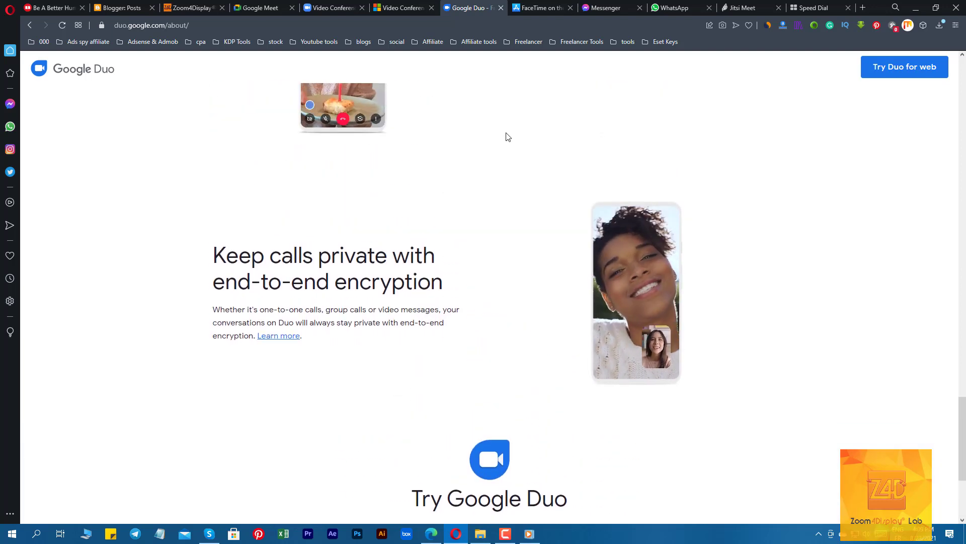
# Step: Continue down to Duo's end-to-end encryption section, then switch to the FaceTime App Store tab
pyautogui.scroll(-3)
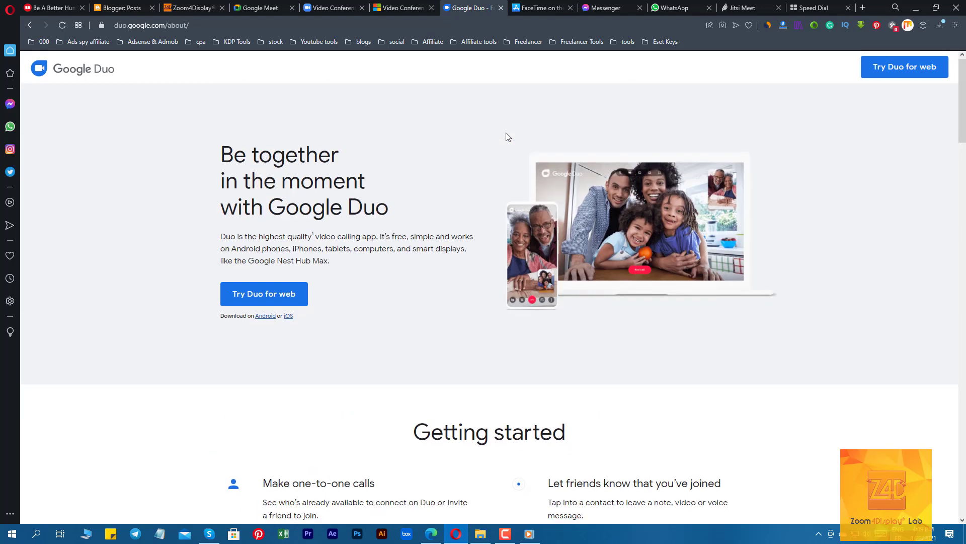
pyautogui.scroll(-3)
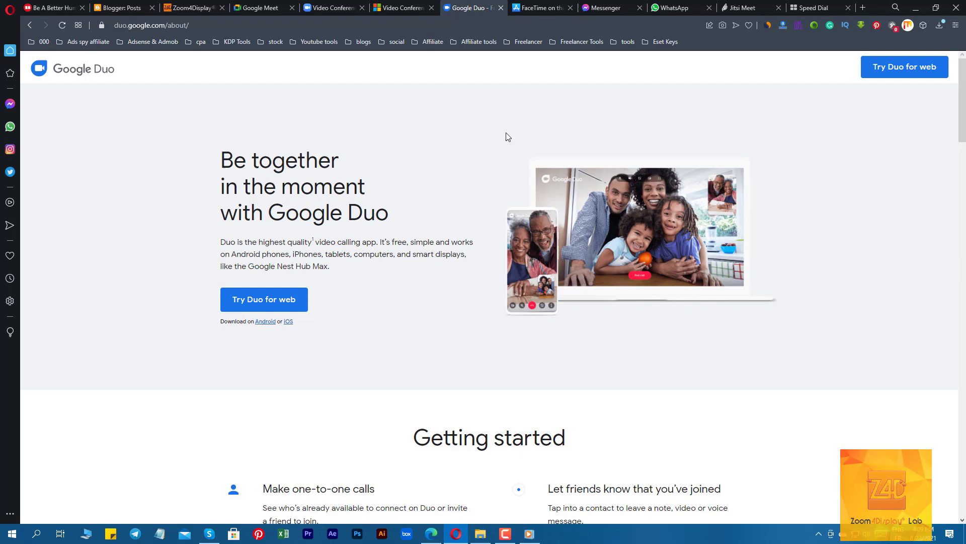
pyautogui.scroll(-3)
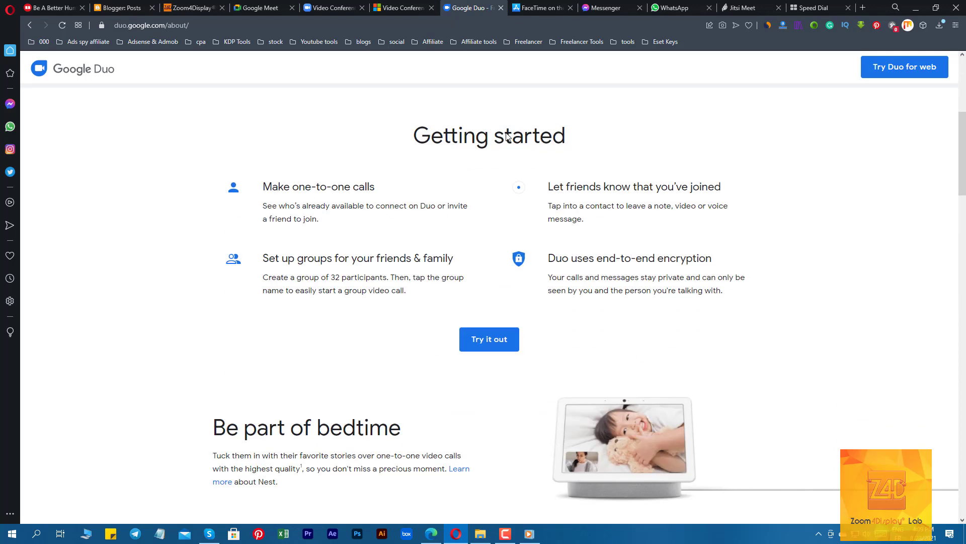
pyautogui.scroll(-3)
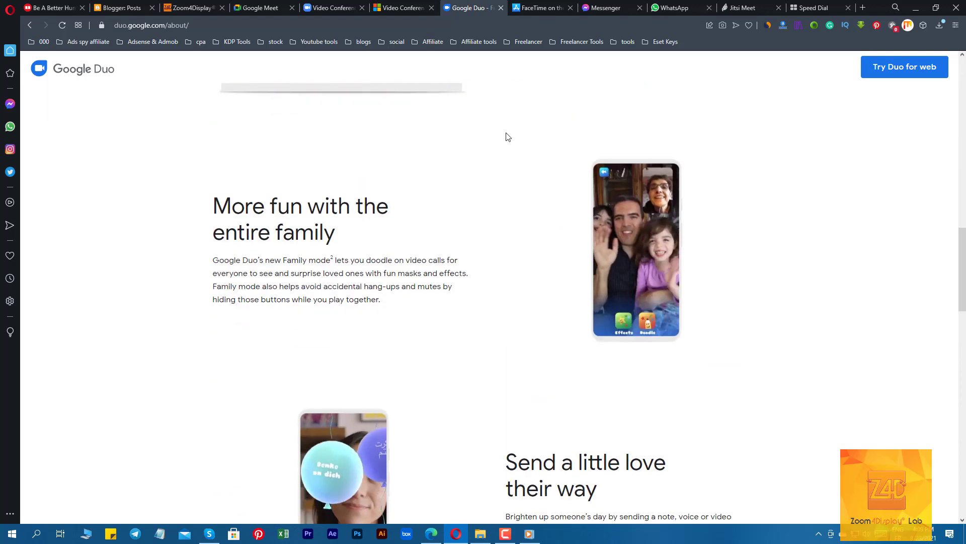
pyautogui.scroll(-3)
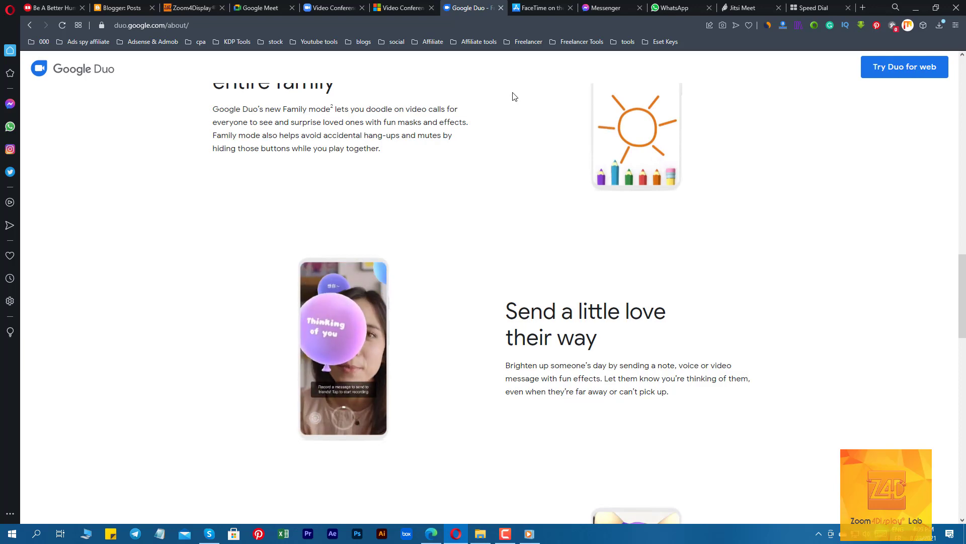
pyautogui.scroll(-3)
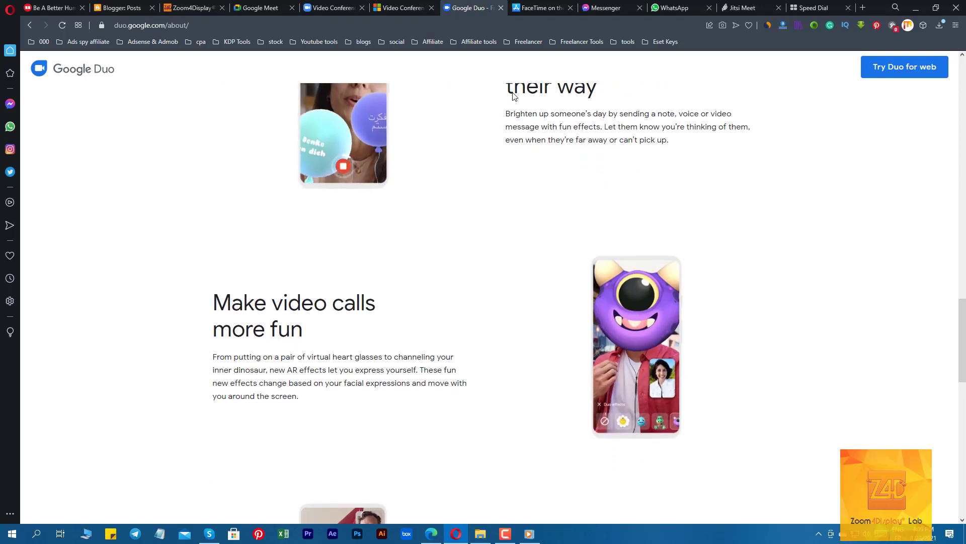
pyautogui.scroll(-3)
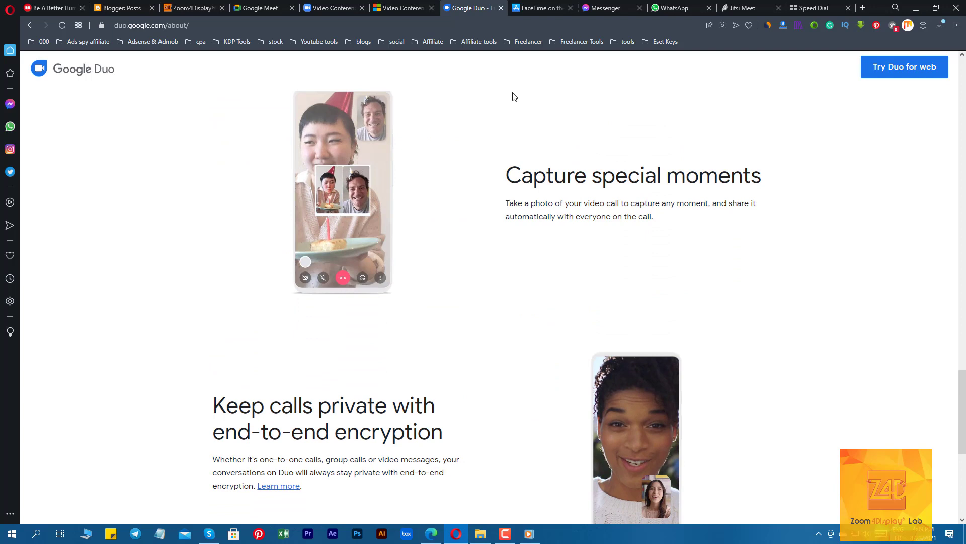
pyautogui.click(541, 7)
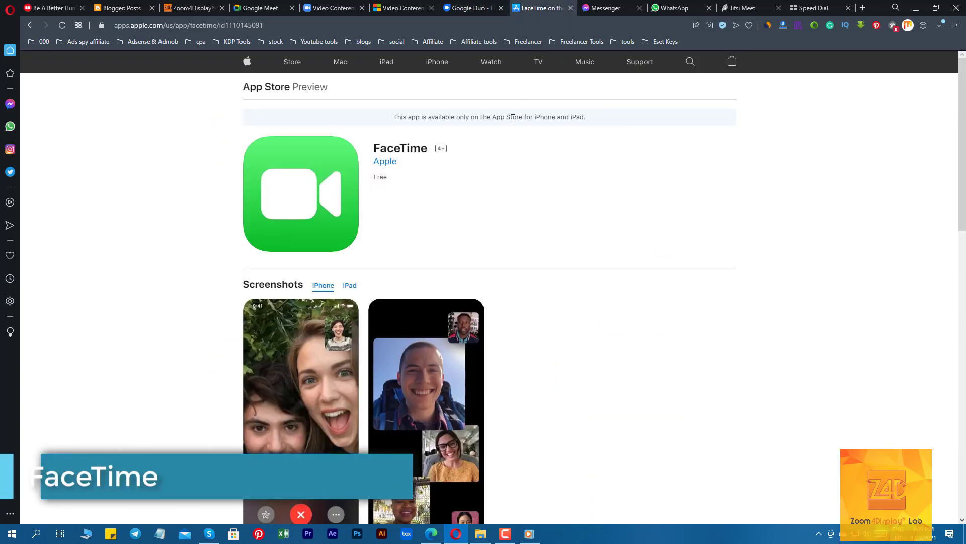
# Step: Browse the FaceTime listing's iPad and iPhone screenshots
pyautogui.scroll(-3)
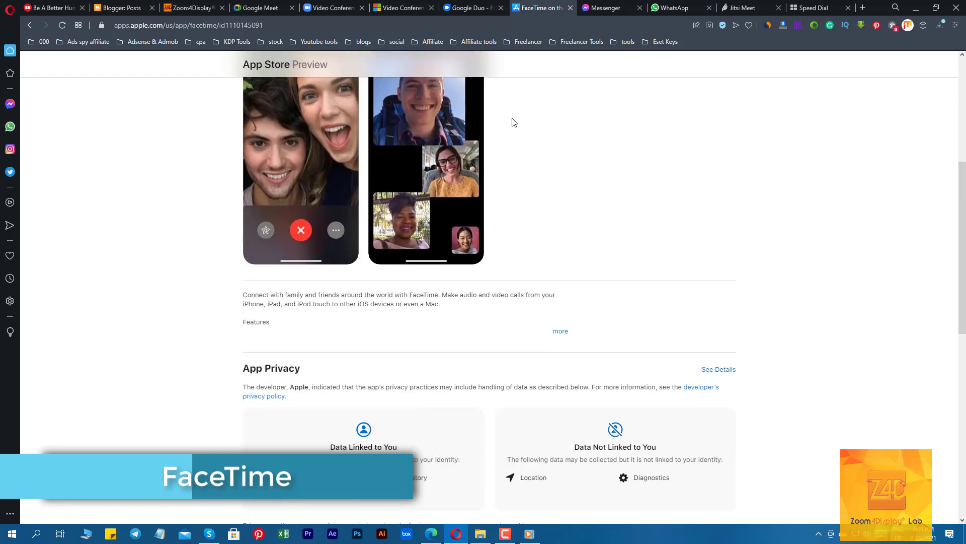
pyautogui.scroll(-3)
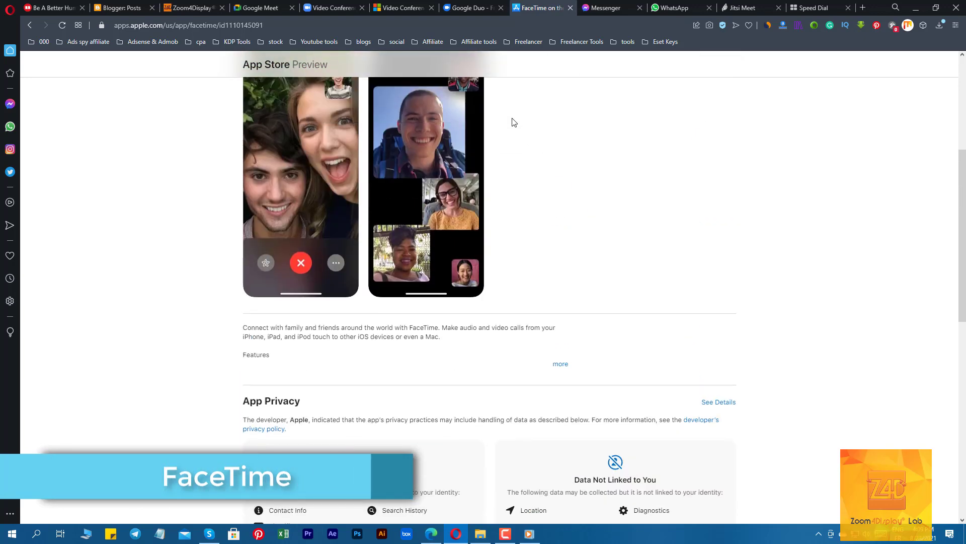
pyautogui.scroll(-3)
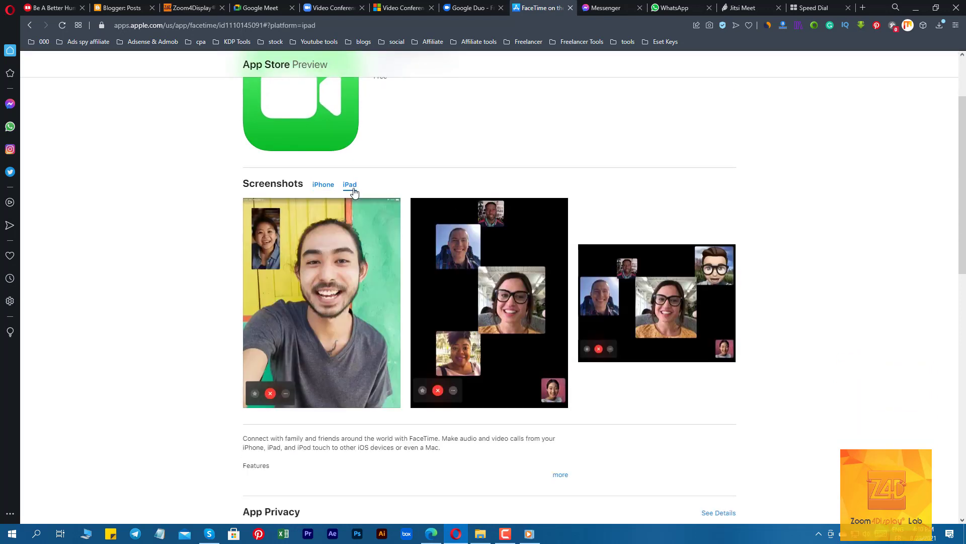
pyautogui.click(323, 185)
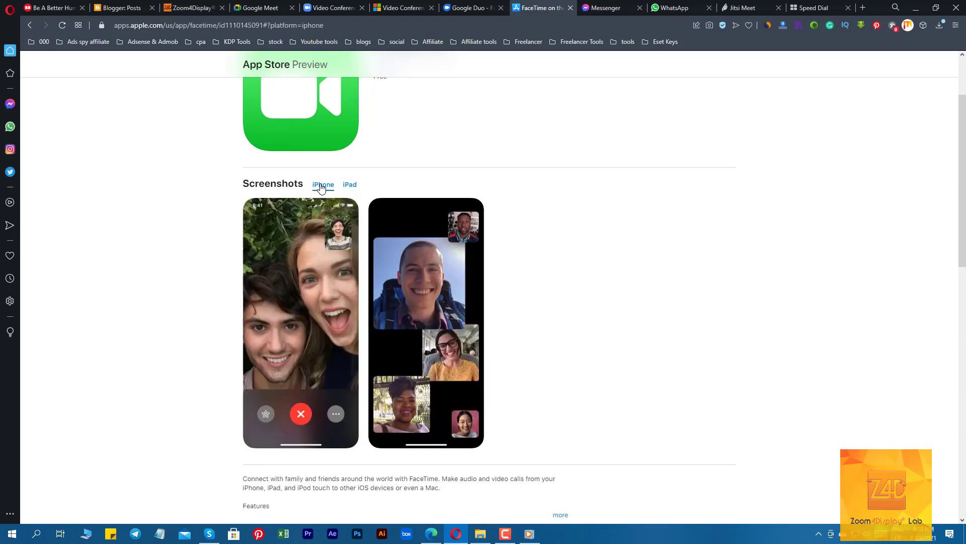
pyautogui.scroll(-3)
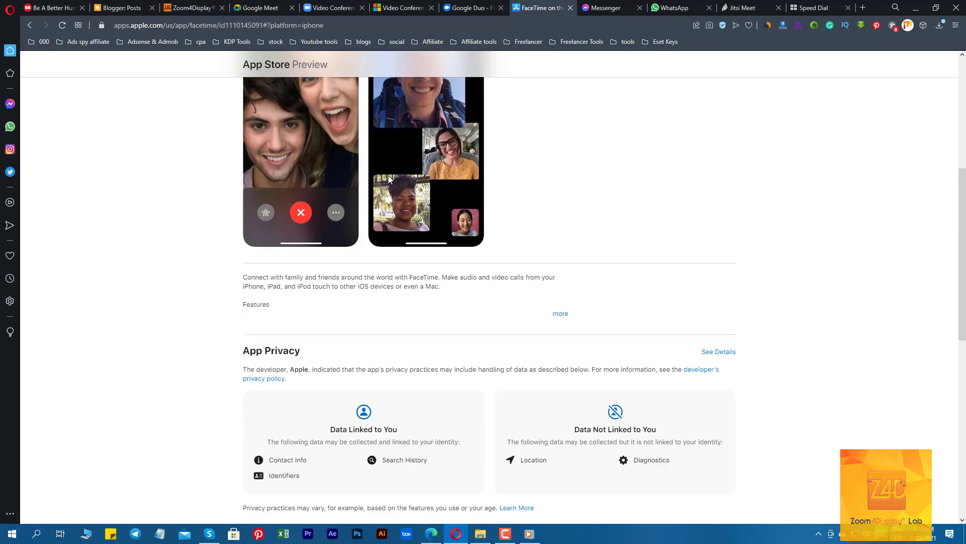
pyautogui.scroll(-3)
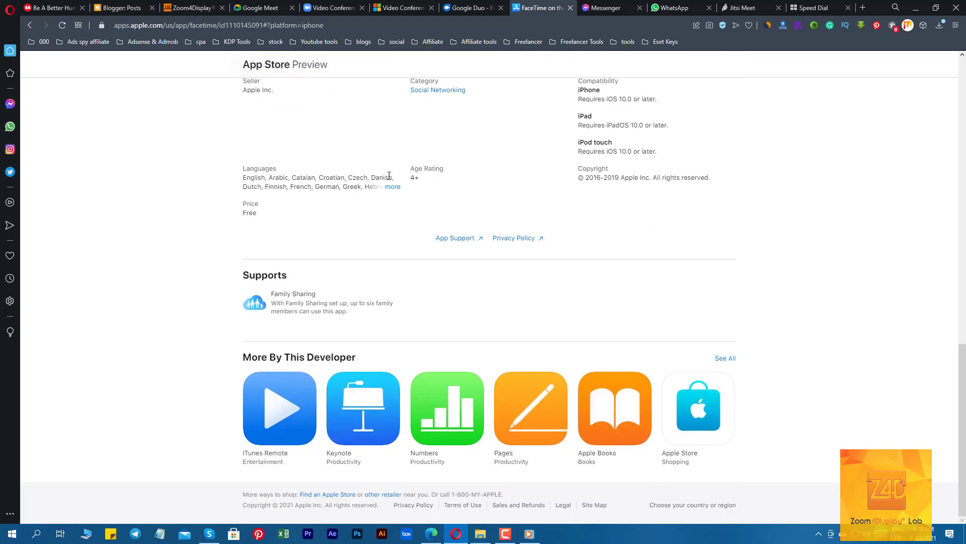
pyautogui.scroll(3)
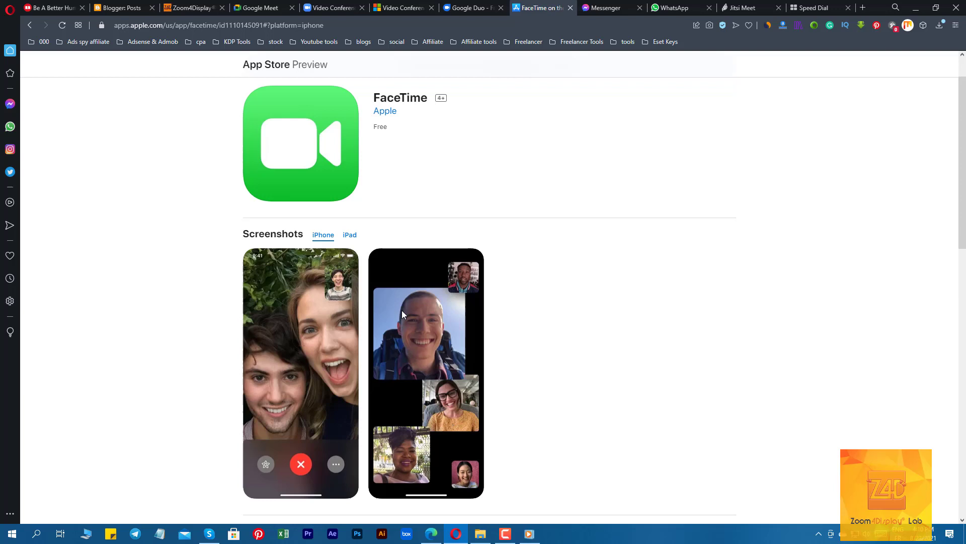
pyautogui.moveTo(627, 122)
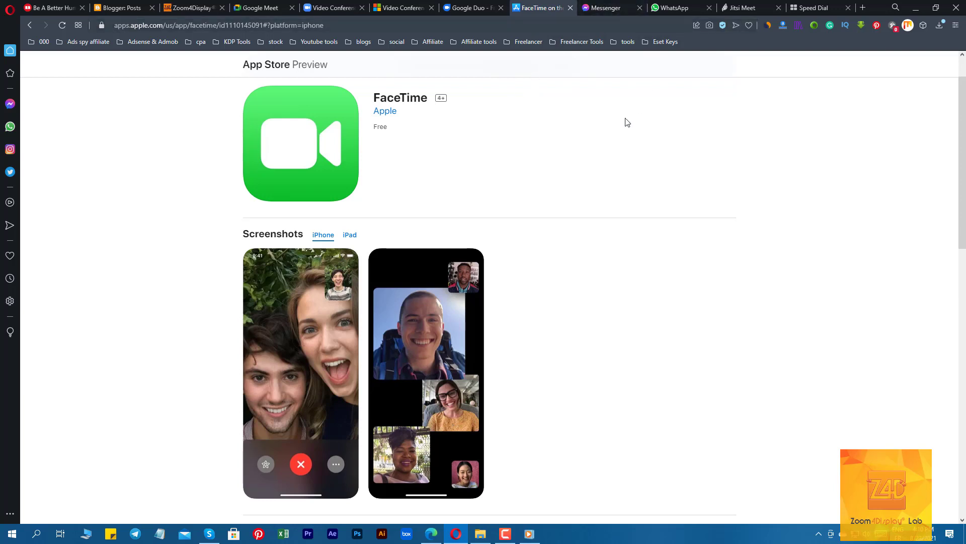
# Step: Expand FaceTime's full features description, then move to the Messenger tab
pyautogui.scroll(-3)
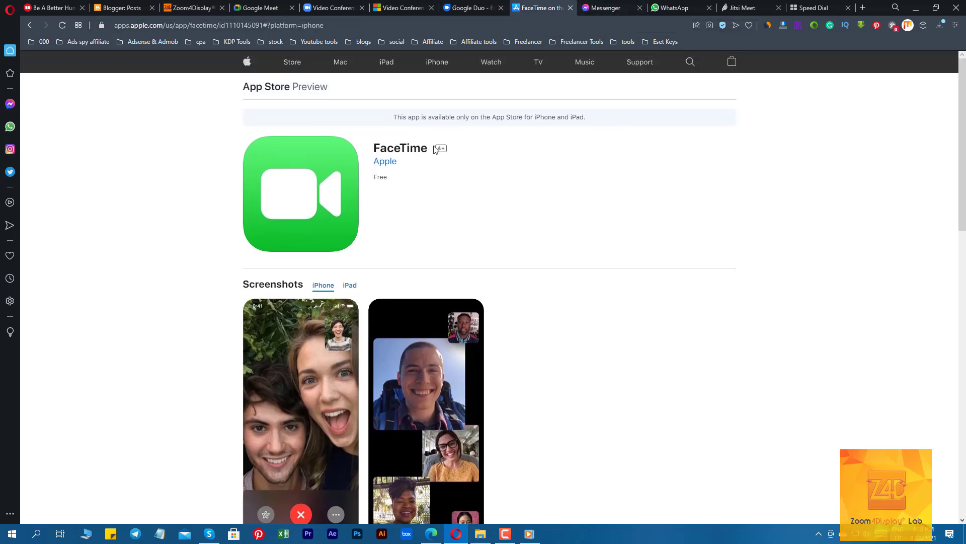
pyautogui.scroll(-3)
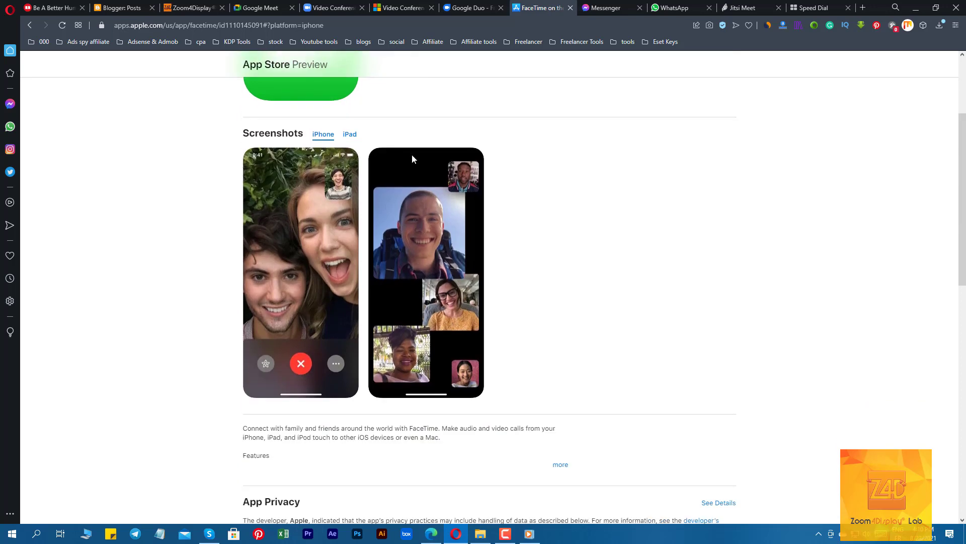
pyautogui.scroll(-3)
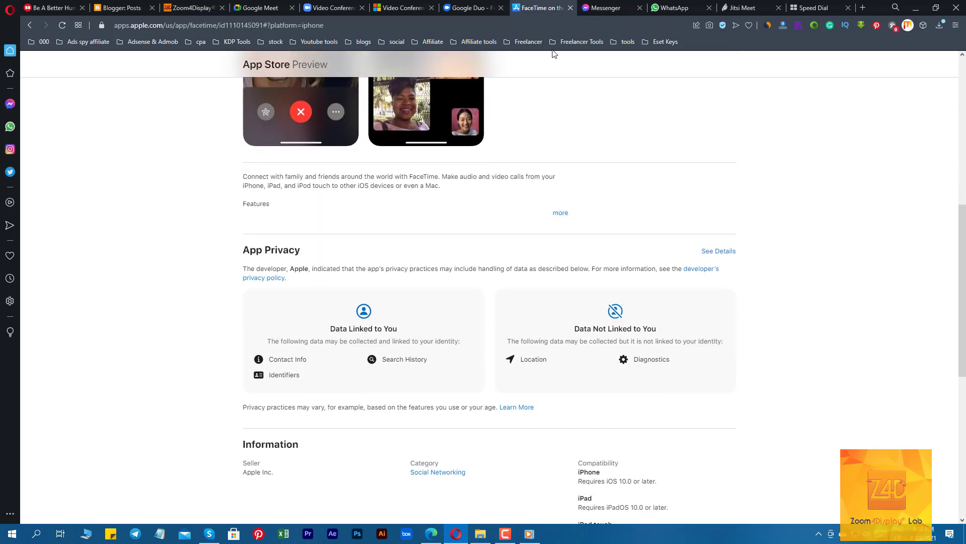
pyautogui.moveTo(538, 197)
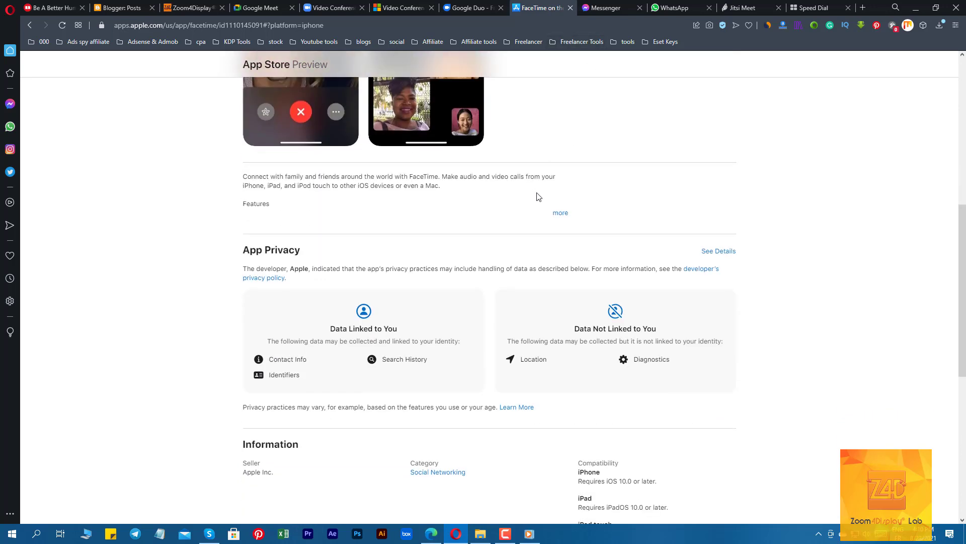
pyautogui.click(559, 213)
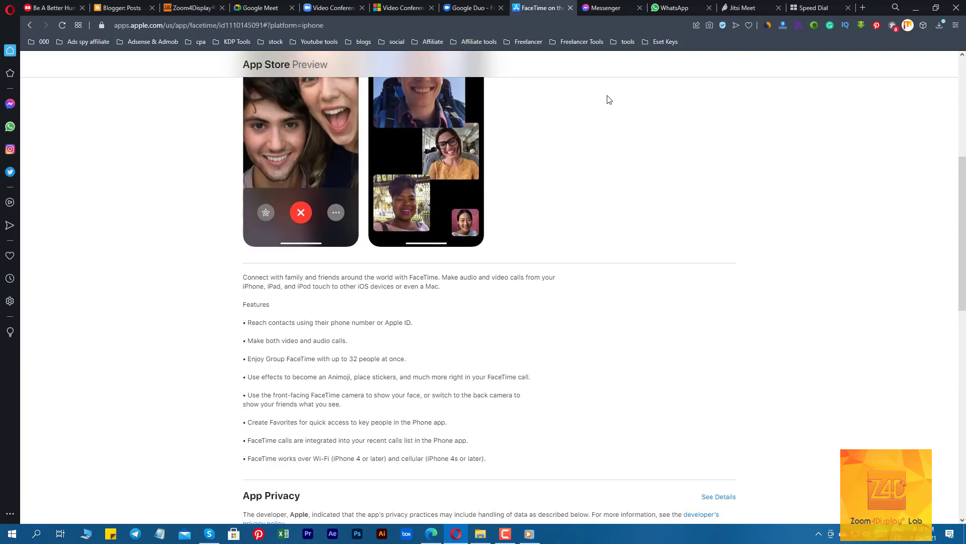
pyautogui.click(601, 8)
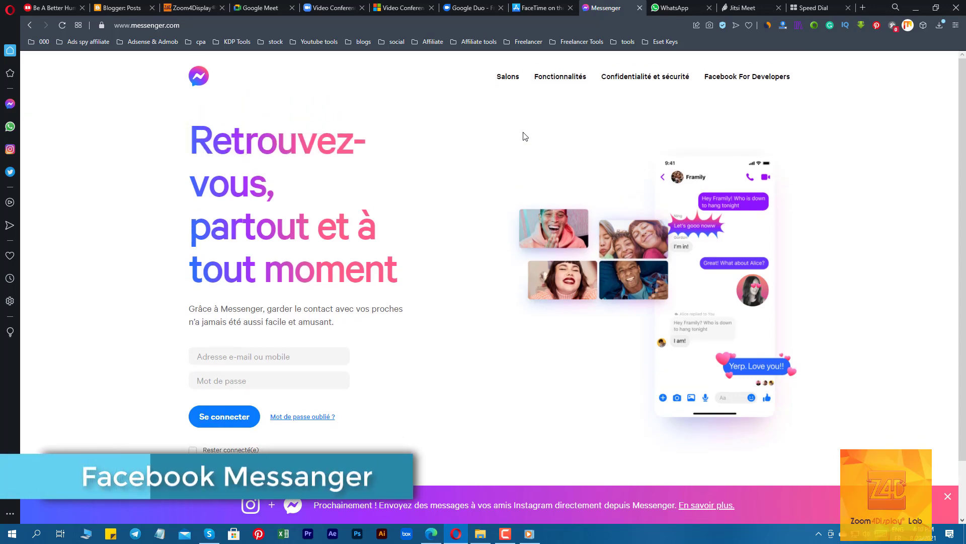
# Step: Open Messenger's Fonctionnalités page and scroll through watching together and emoji reactions
pyautogui.scroll(-3)
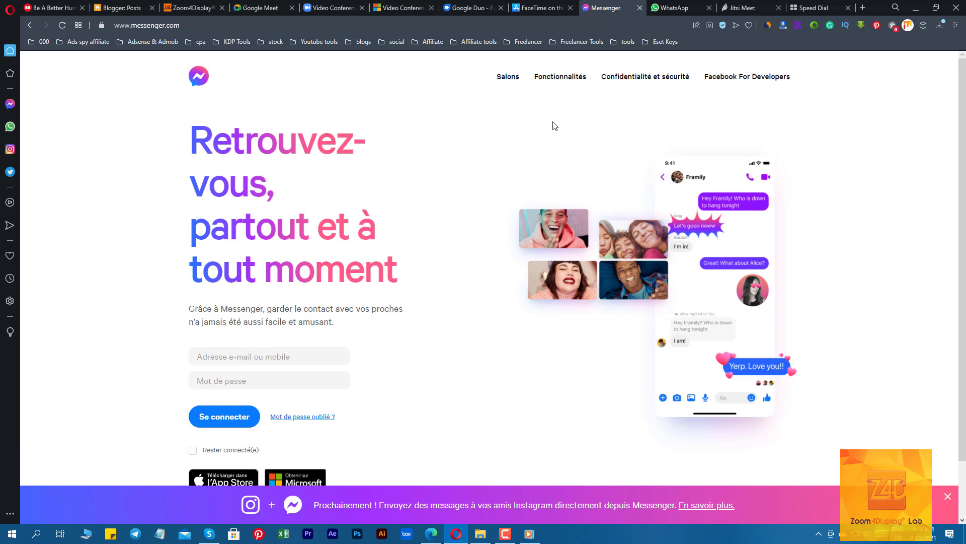
pyautogui.click(560, 77)
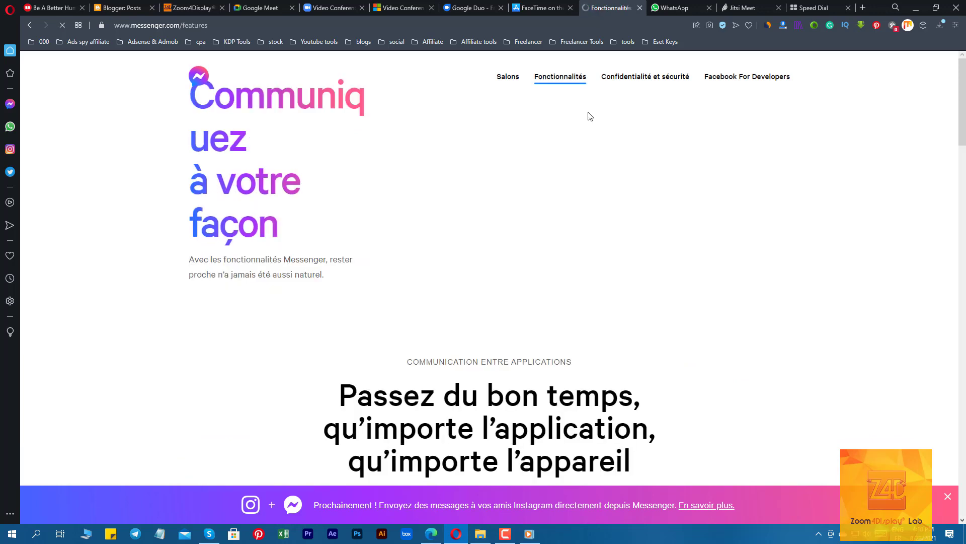
pyautogui.scroll(-3)
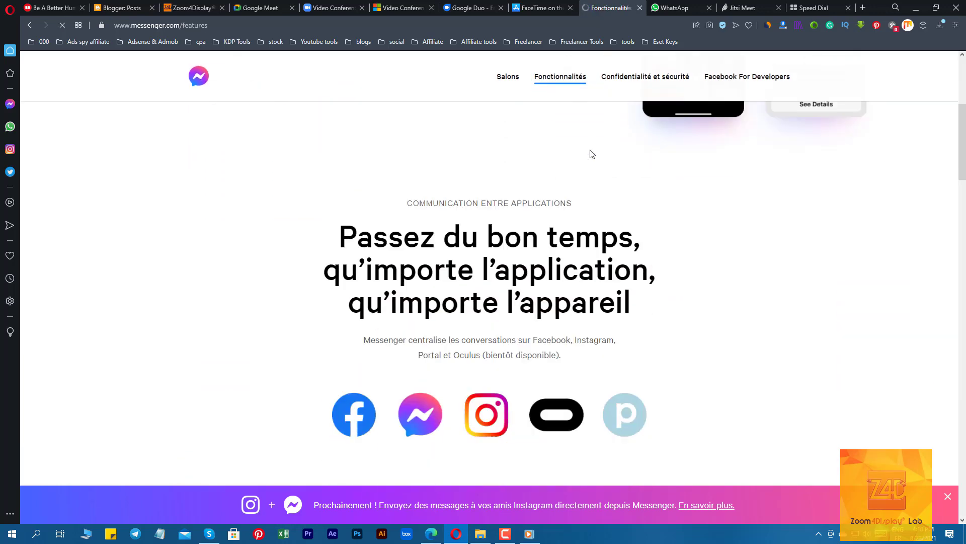
pyautogui.scroll(-3)
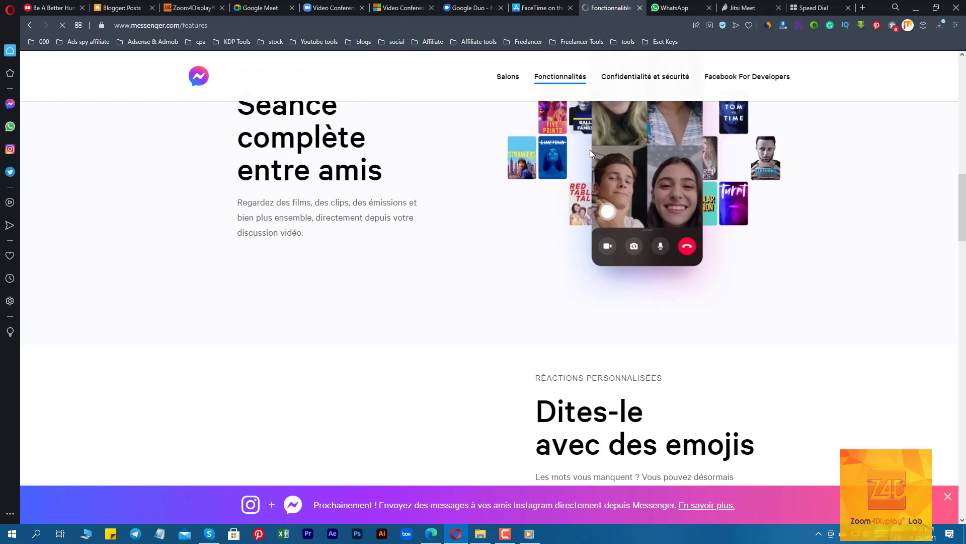
pyautogui.scroll(-3)
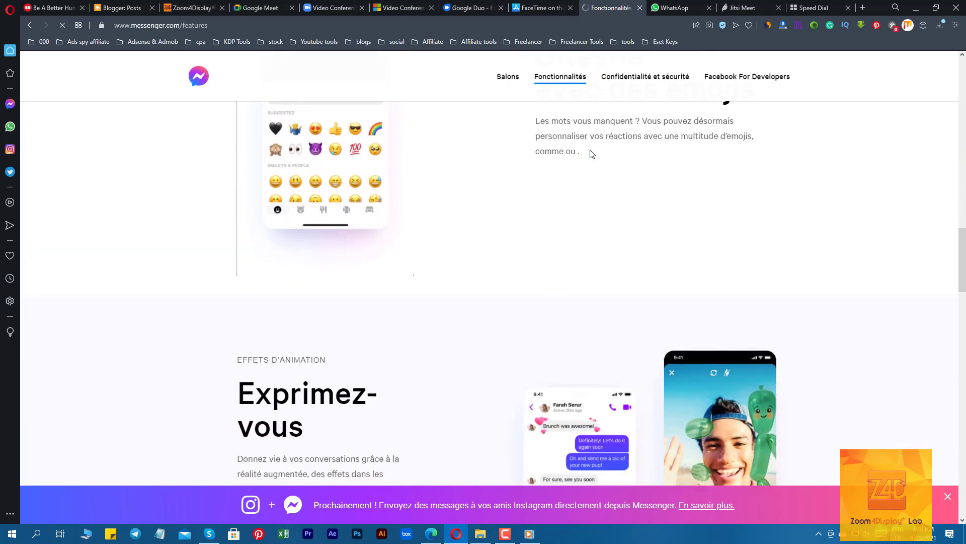
pyautogui.scroll(-3)
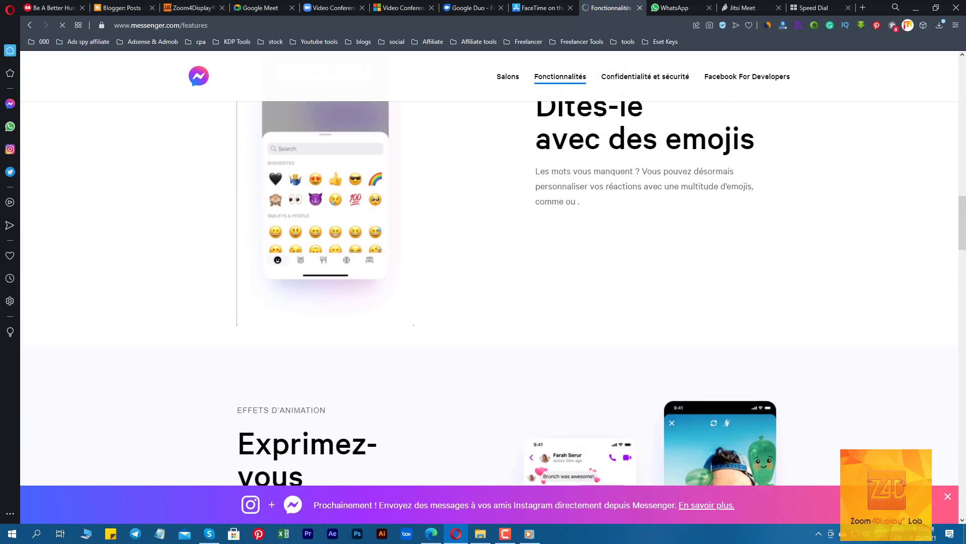
pyautogui.scroll(-3)
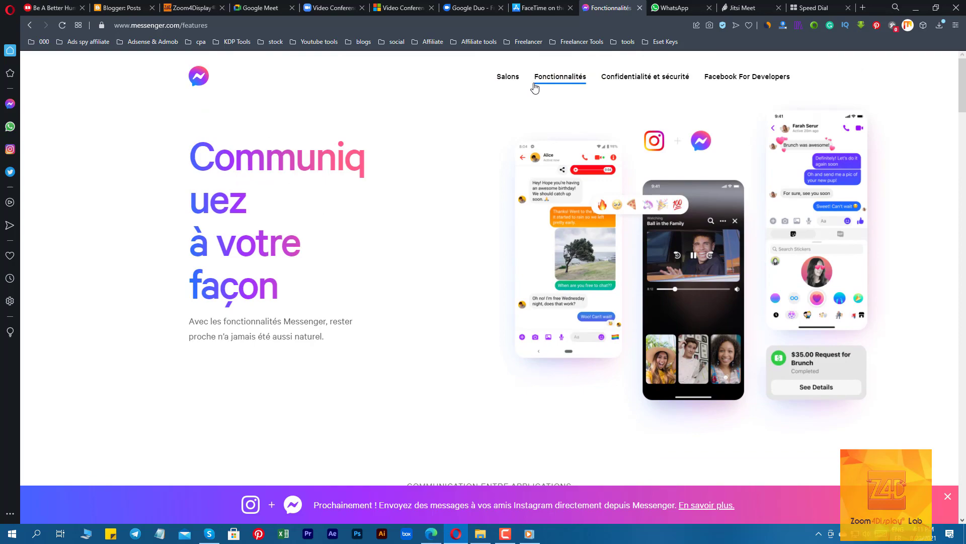
pyautogui.click(507, 76)
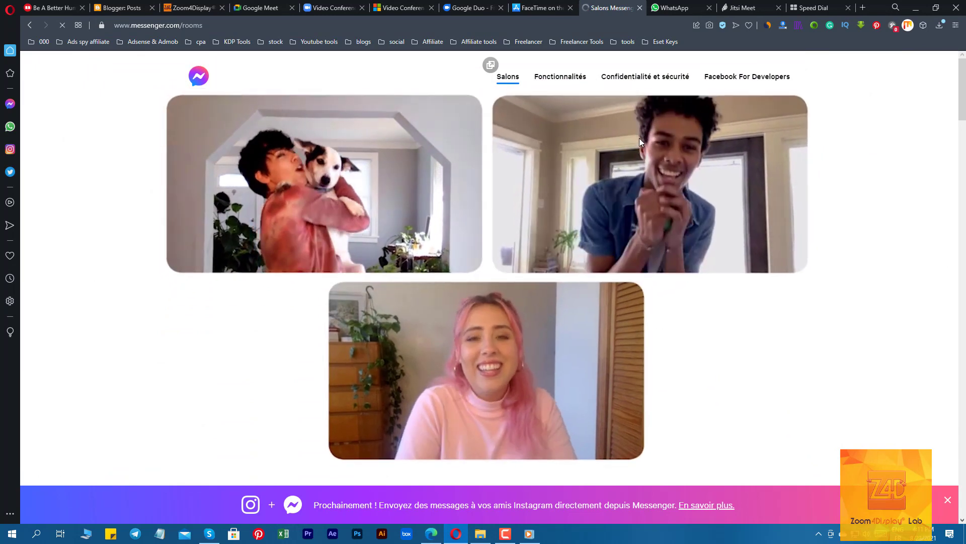
# Step: Scroll through the Salons page's instant video room sections, then switch to the WhatsApp tab
pyautogui.scroll(-3)
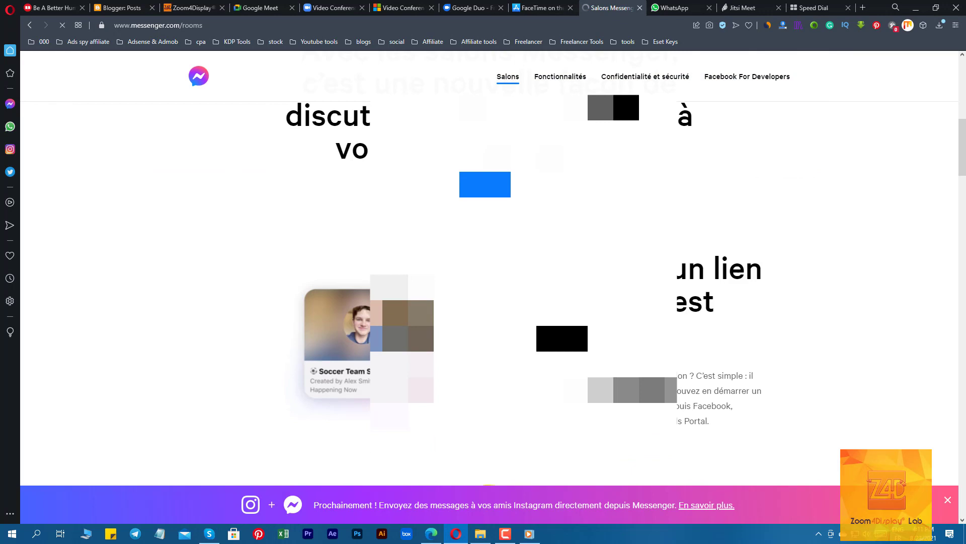
pyautogui.scroll(-3)
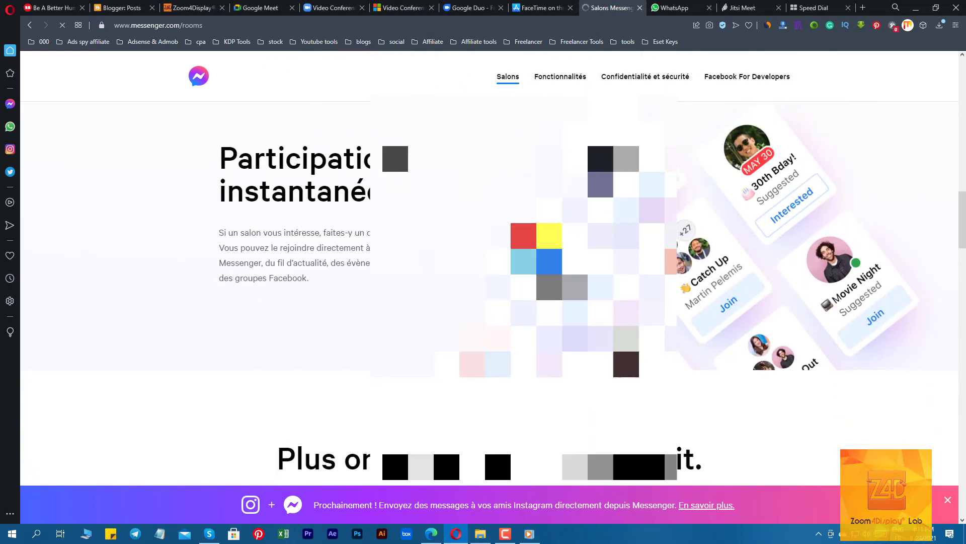
pyautogui.click(672, 7)
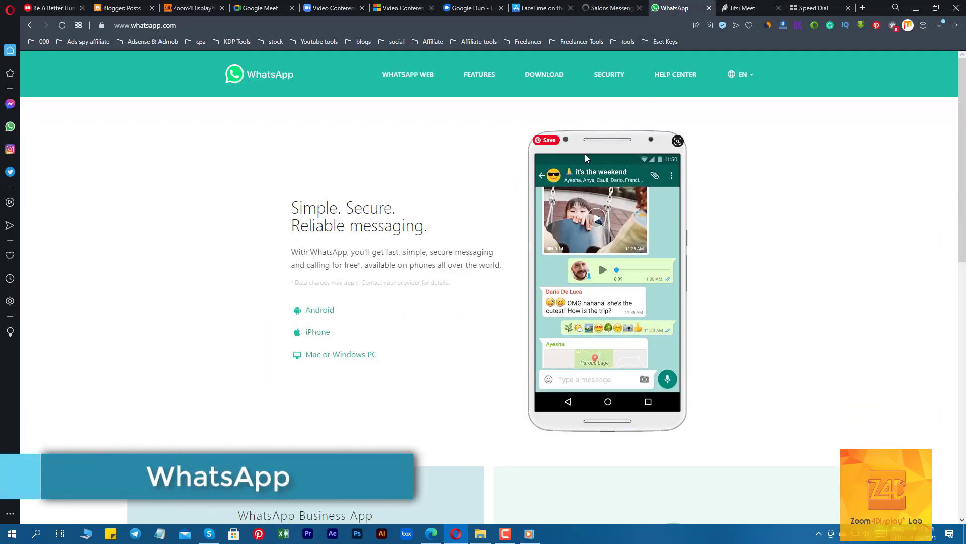
# Step: Scroll past the business app and security sections to EXPLORE FEATURES on whatsapp.com
pyautogui.scroll(-3)
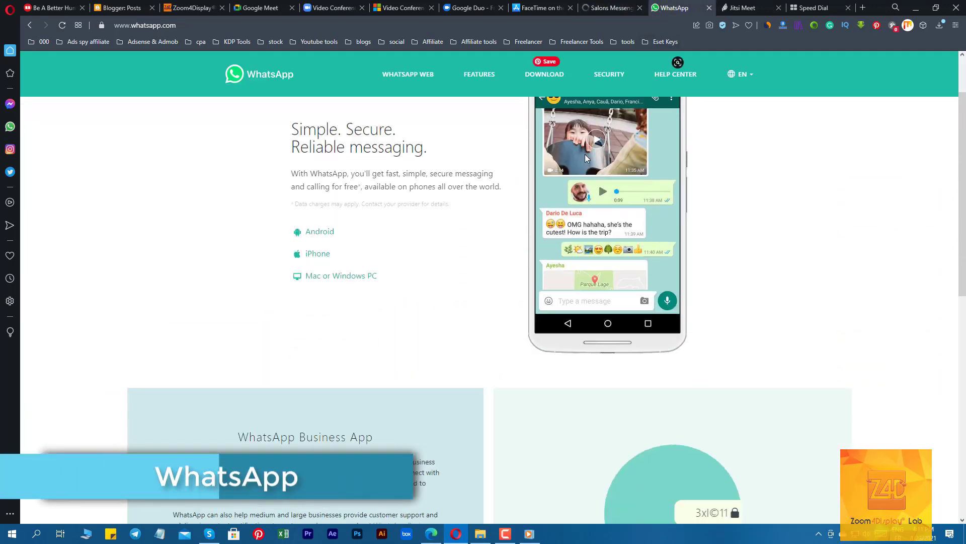
pyautogui.scroll(-3)
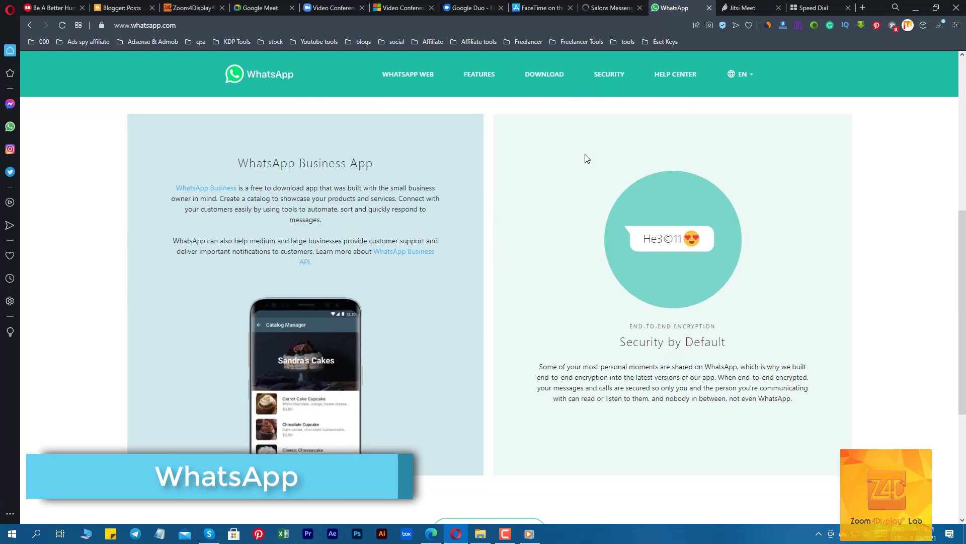
pyautogui.scroll(-3)
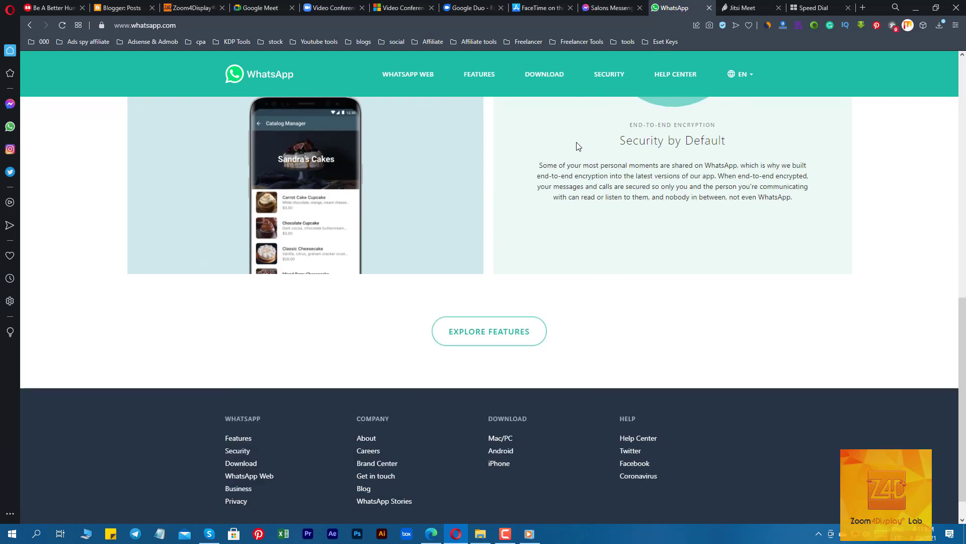
pyautogui.click(489, 331)
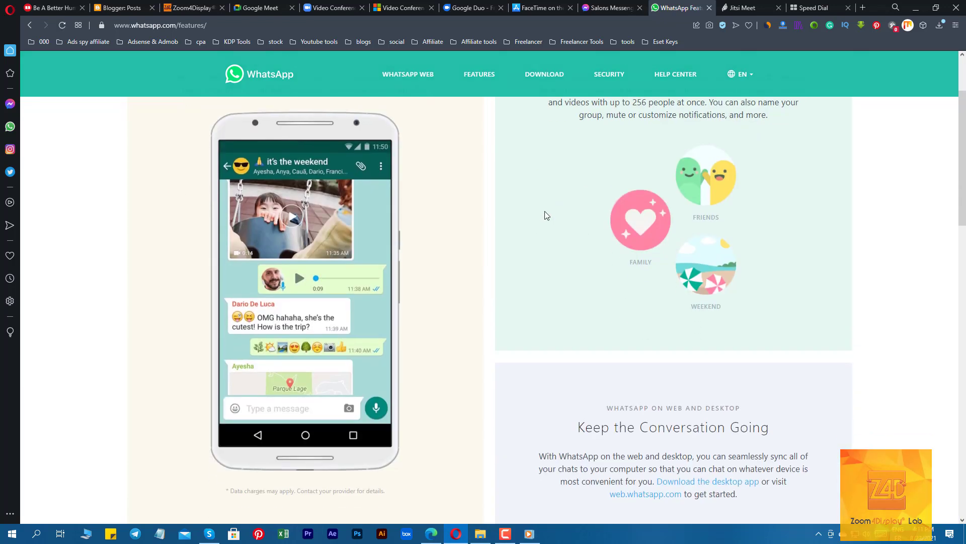
# Step: Scroll WhatsApp's Features page from messaging down to document sharing, then switch to Jitsi Meet
pyautogui.scroll(-3)
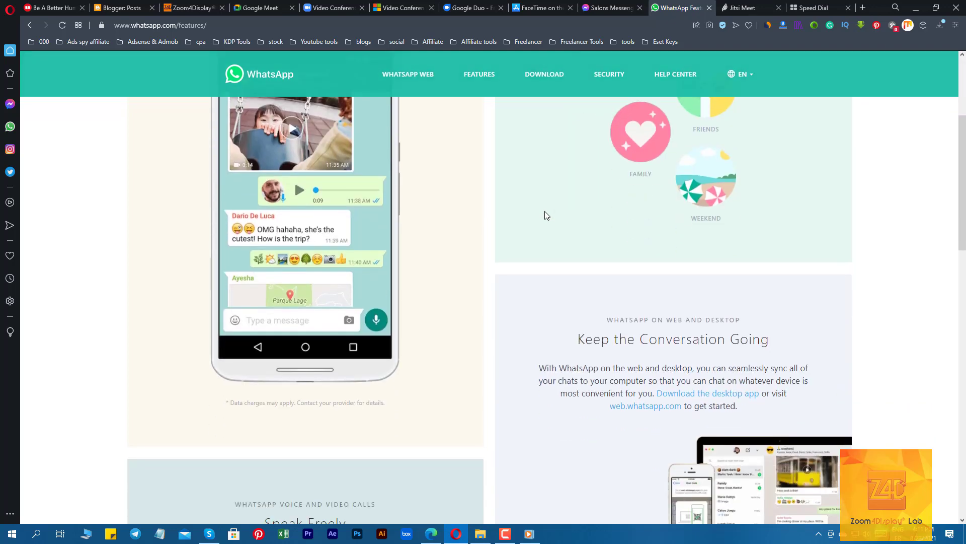
pyautogui.scroll(-3)
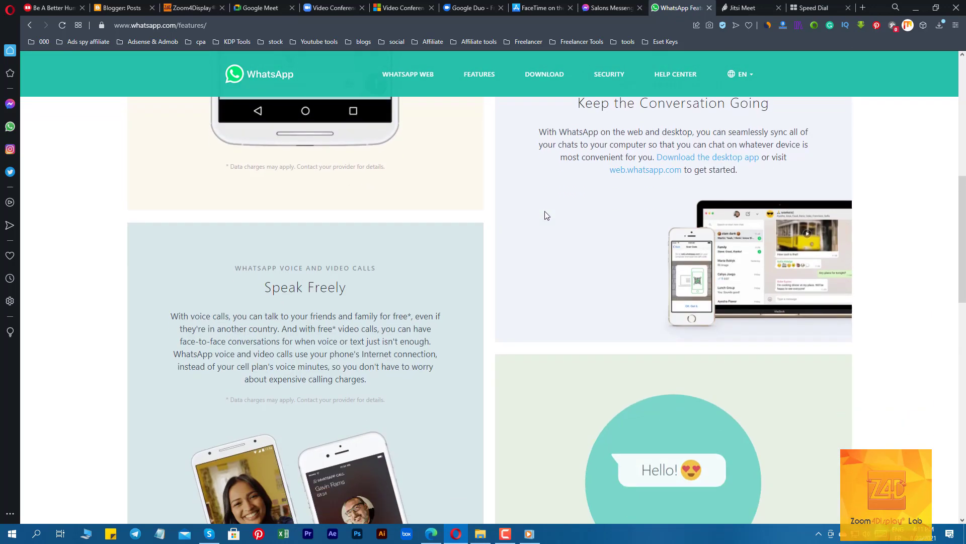
pyautogui.scroll(-3)
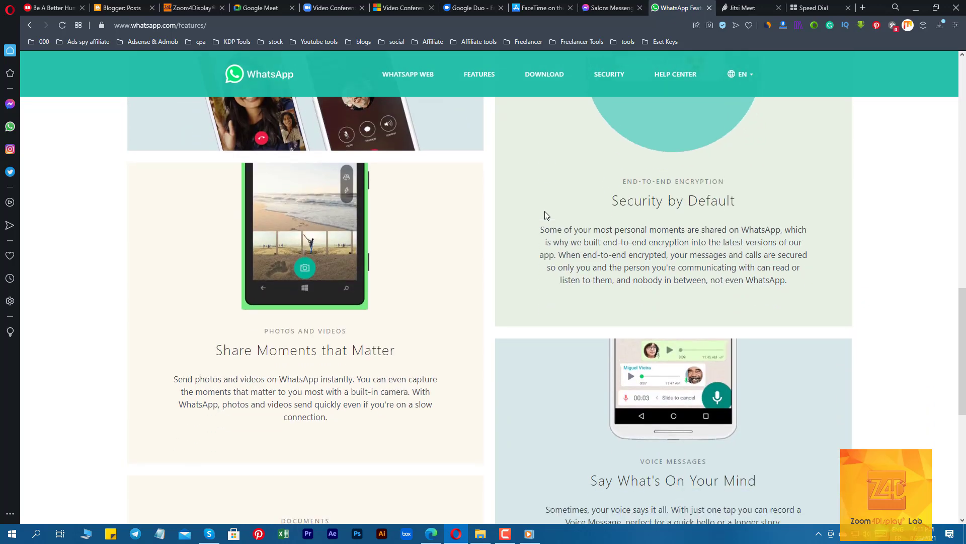
pyautogui.scroll(-3)
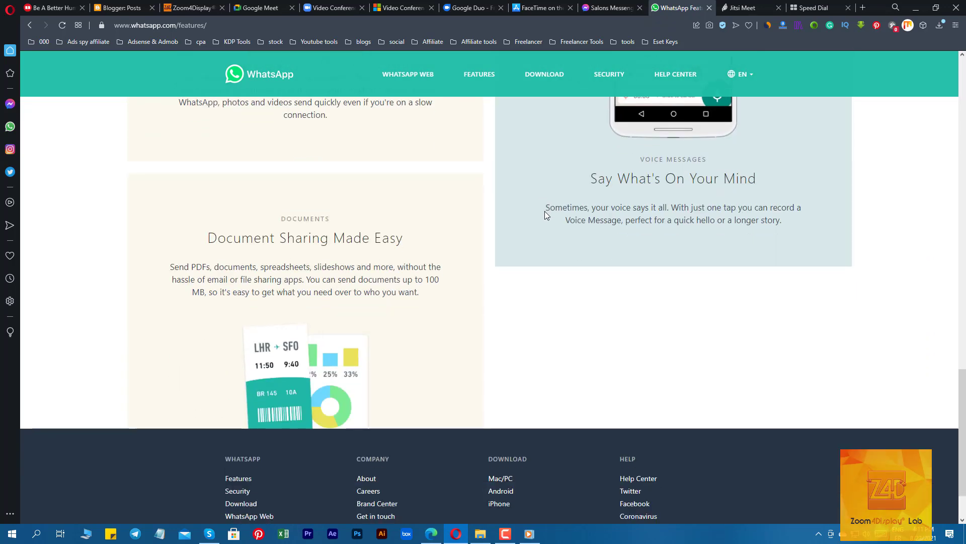
pyautogui.scroll(3)
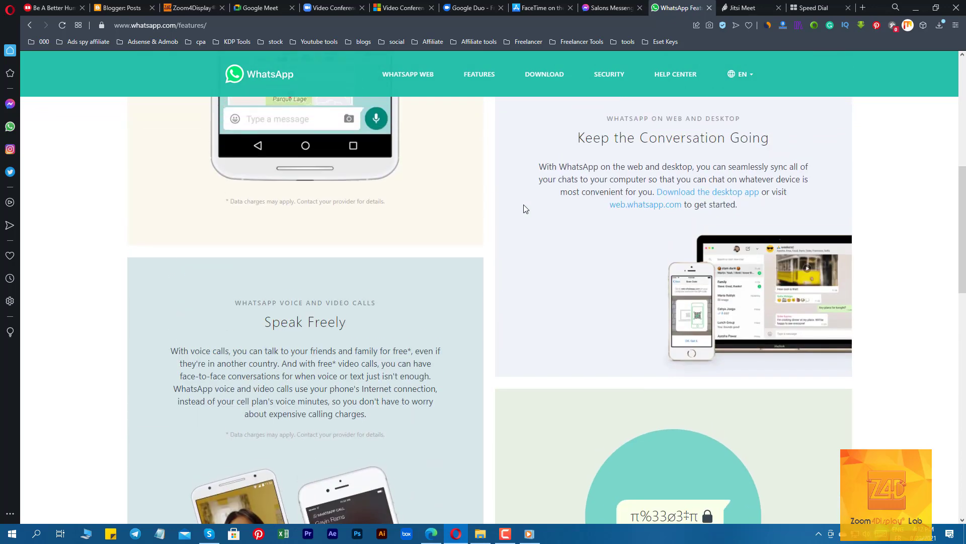
pyautogui.scroll(3)
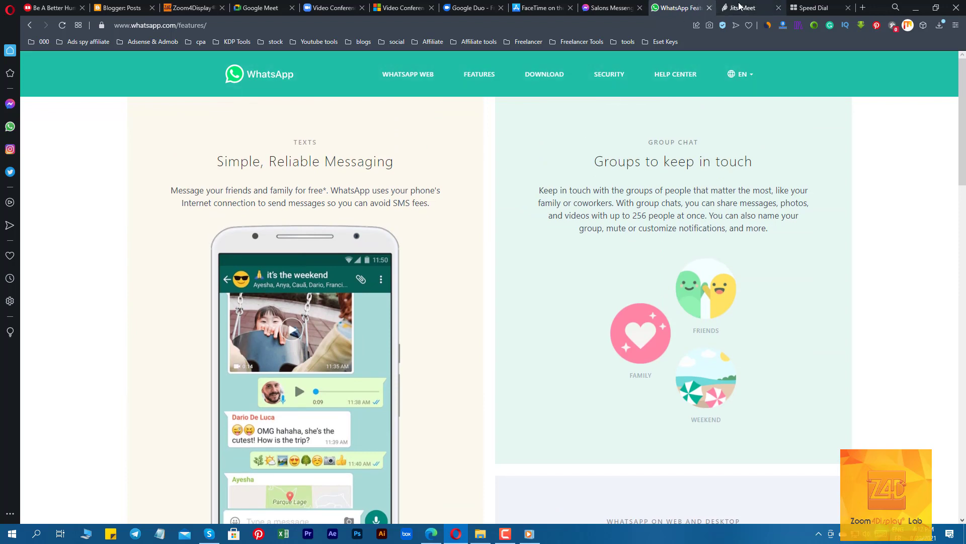
pyautogui.click(740, 8)
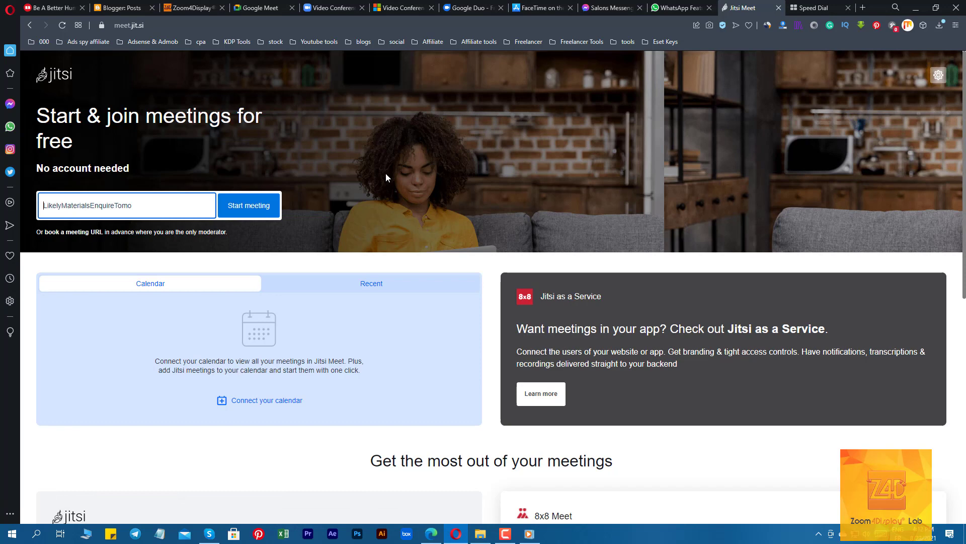
# Step: Browse the meet.jit.si start page and view the empty Recent meetings list
pyautogui.scroll(-3)
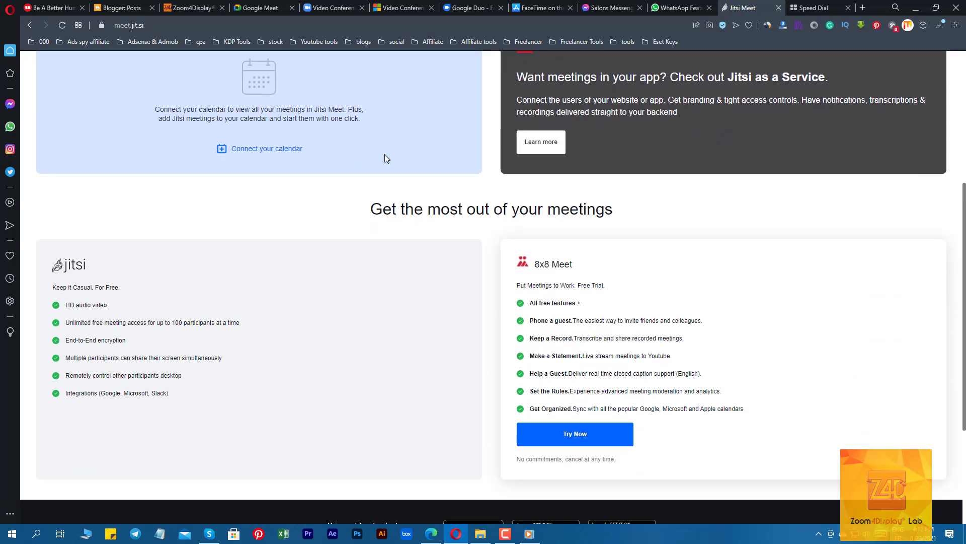
pyautogui.scroll(-3)
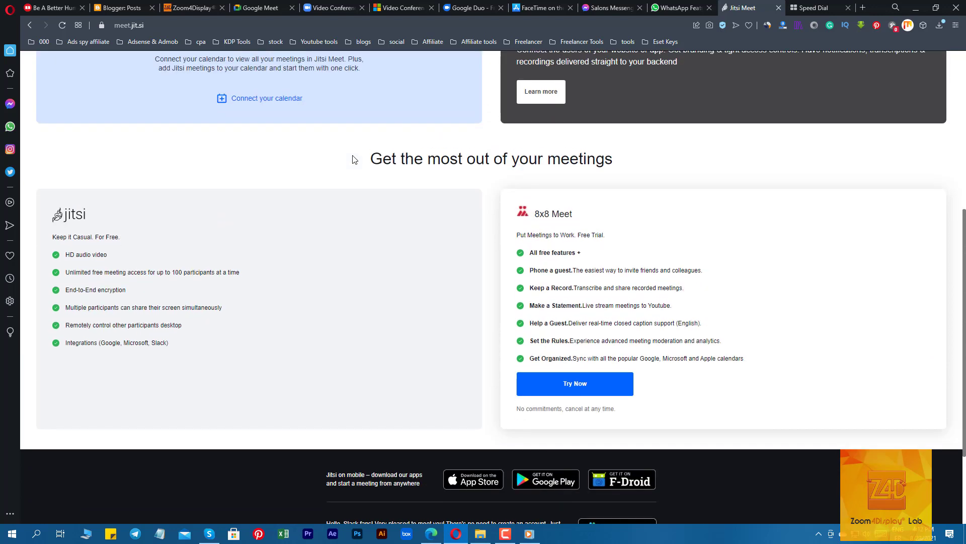
pyautogui.moveTo(360, 162)
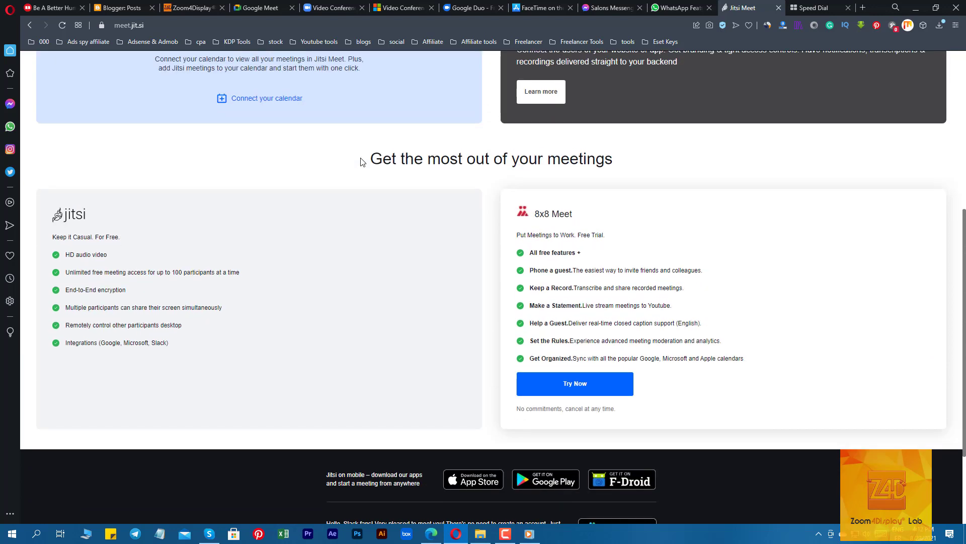
pyautogui.moveTo(340, 181)
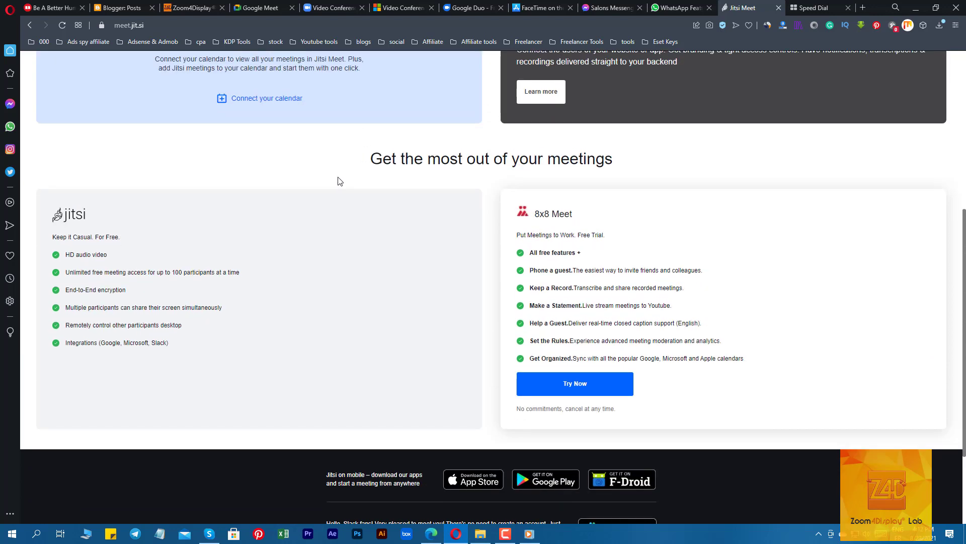
pyautogui.scroll(3)
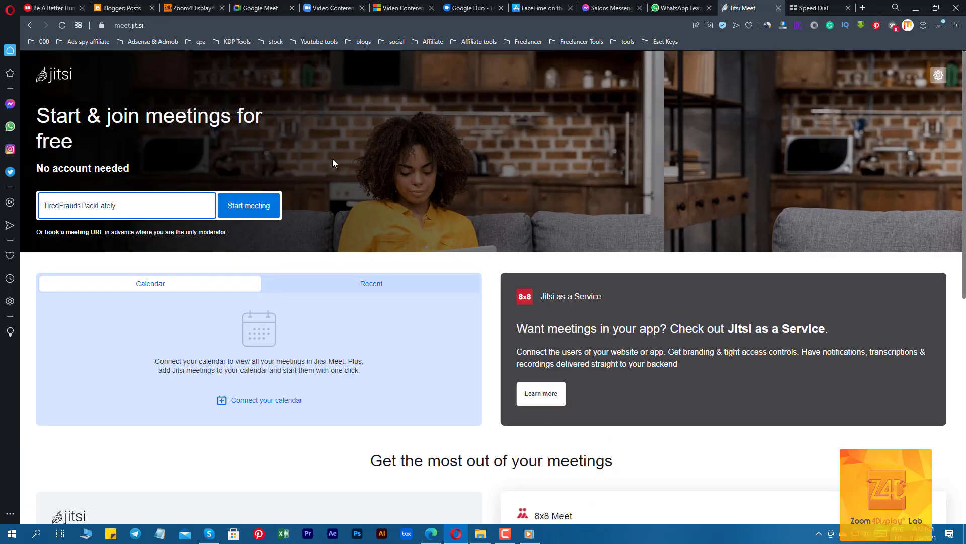
pyautogui.click(371, 283)
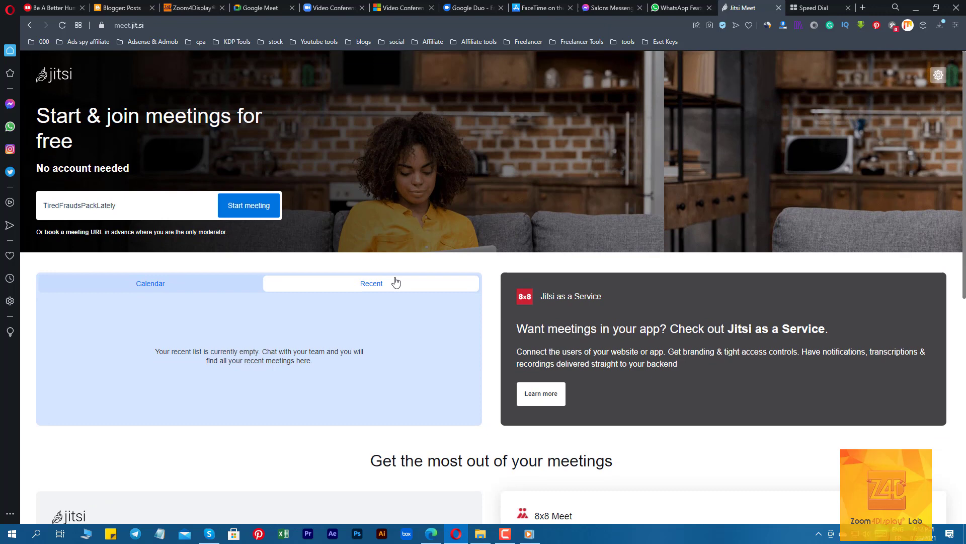
# Step: Look over the free and 8x8 plan features, then open Jitsi Meet's Google Play listing
pyautogui.scroll(-3)
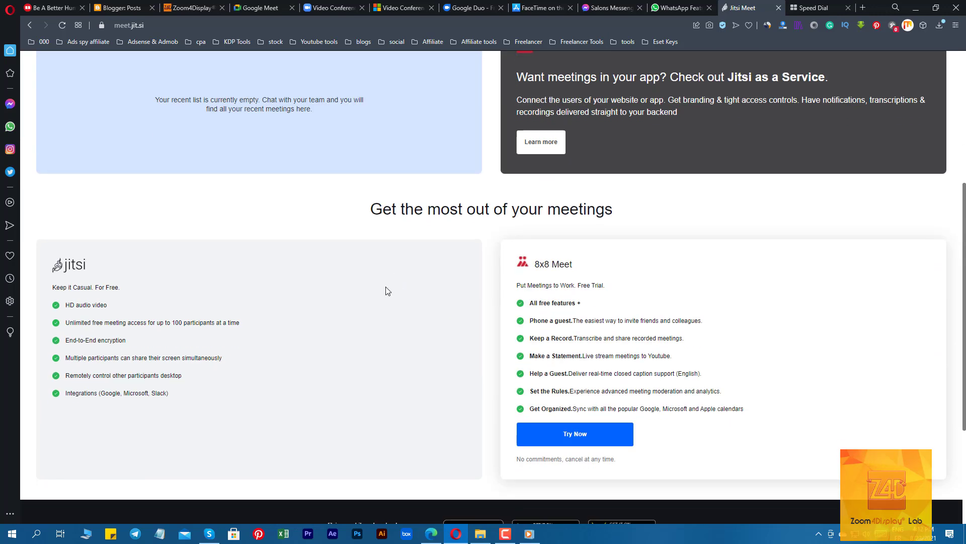
pyautogui.moveTo(580, 430)
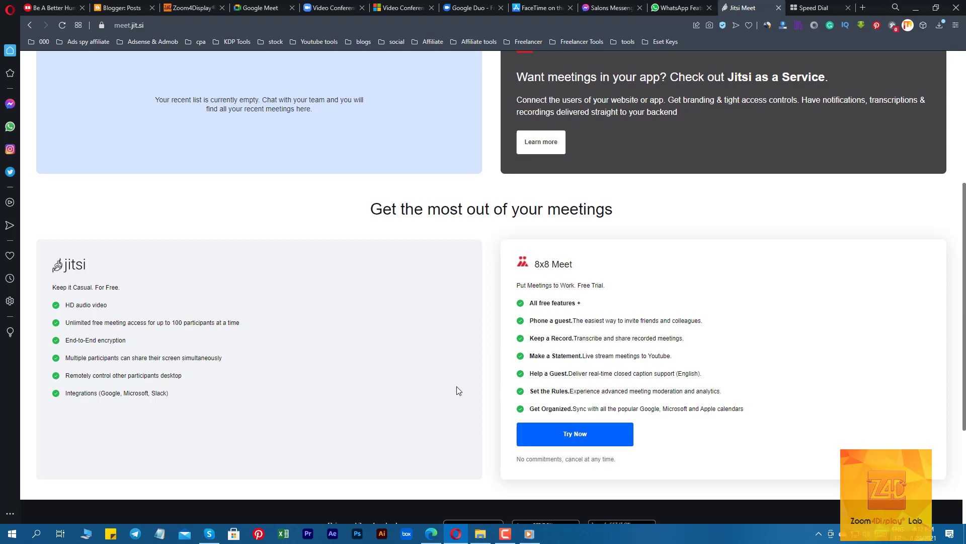
pyautogui.scroll(-3)
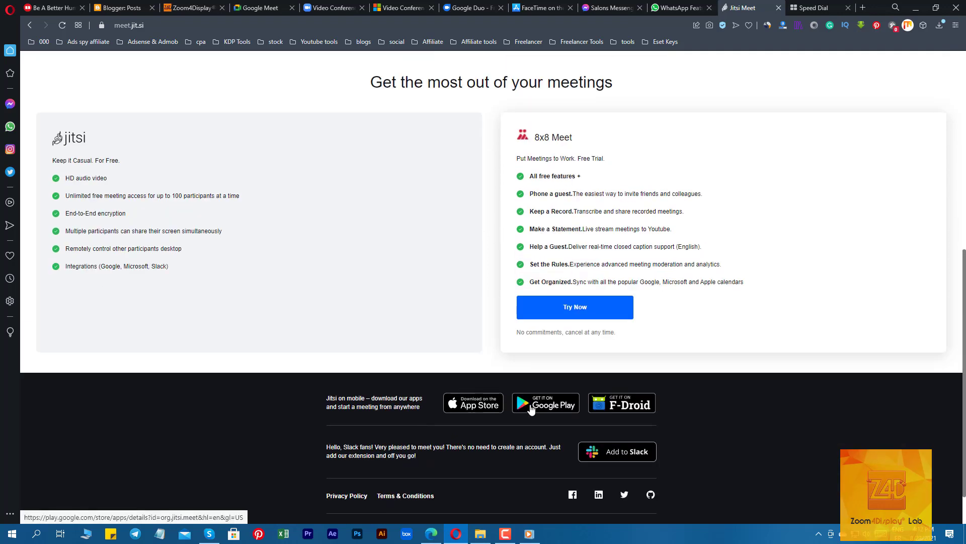
pyautogui.click(545, 402)
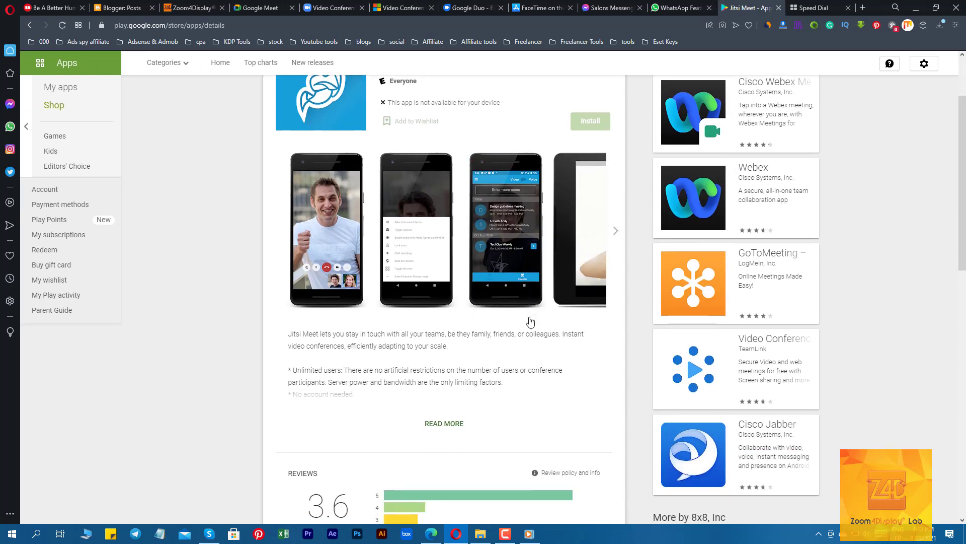
# Step: Scroll through the Jitsi Meet Google Play listing, then return to the Zoom4Display blog tab
pyautogui.scroll(-3)
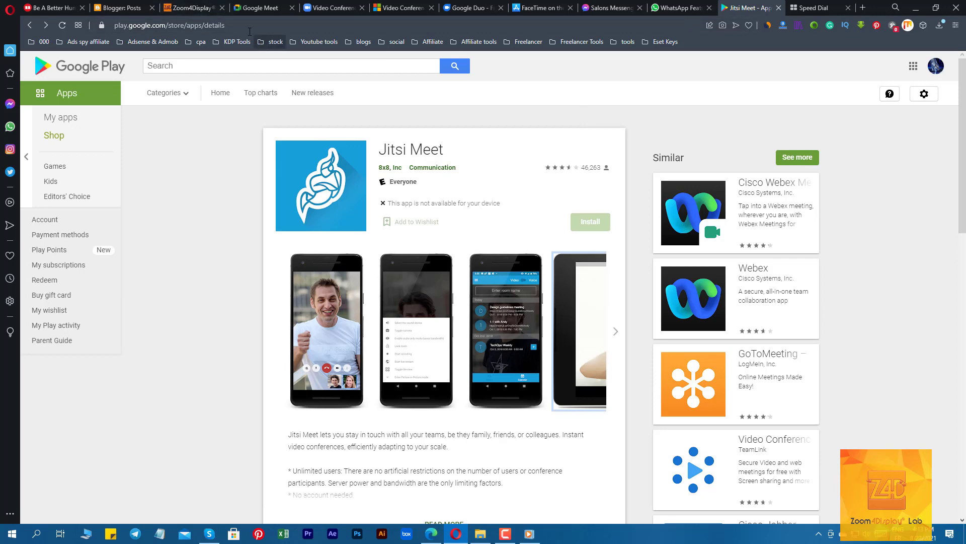
pyautogui.click(192, 8)
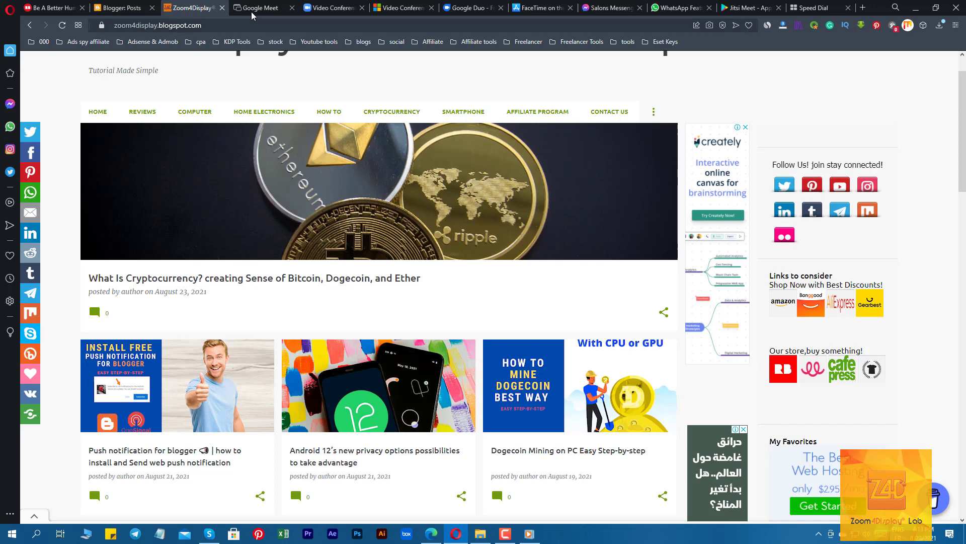
pyautogui.click(333, 7)
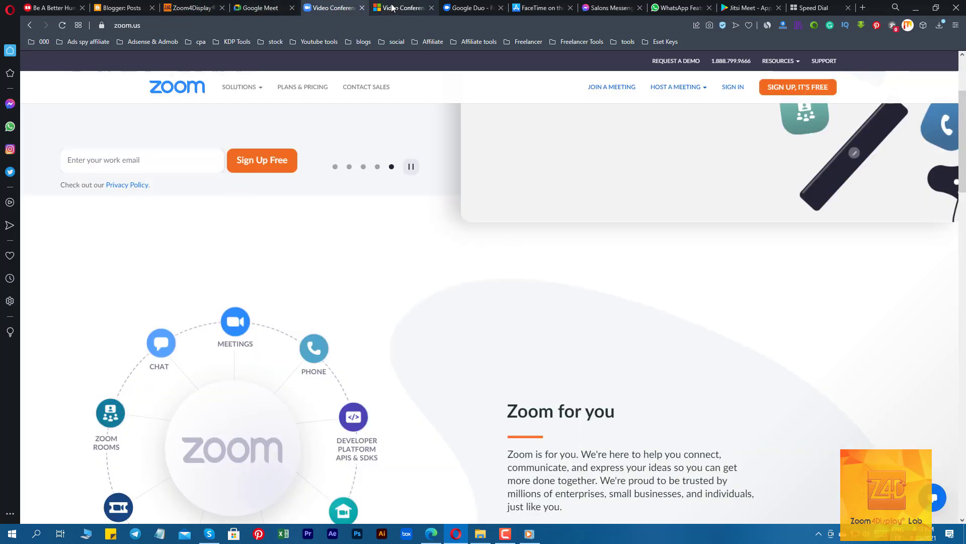
pyautogui.click(541, 7)
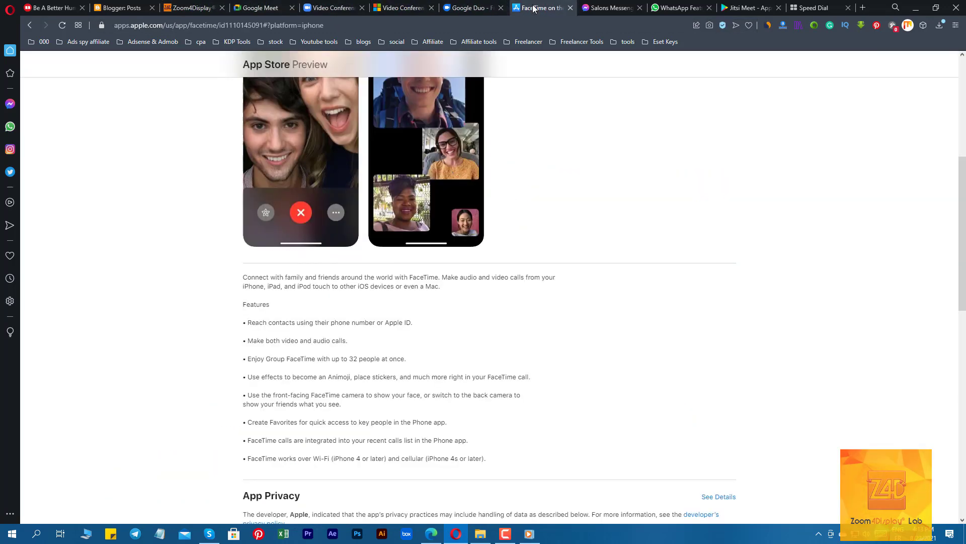
pyautogui.click(607, 8)
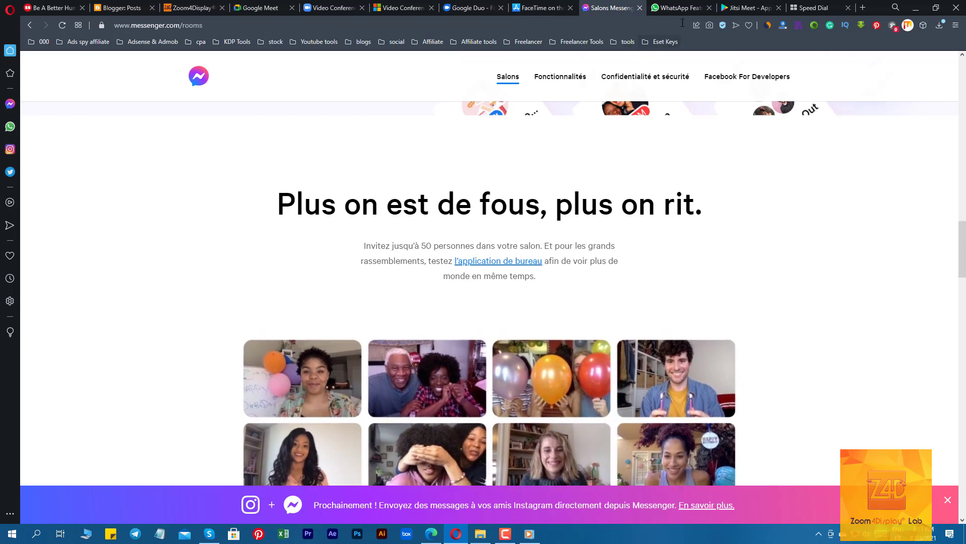
pyautogui.click(746, 8)
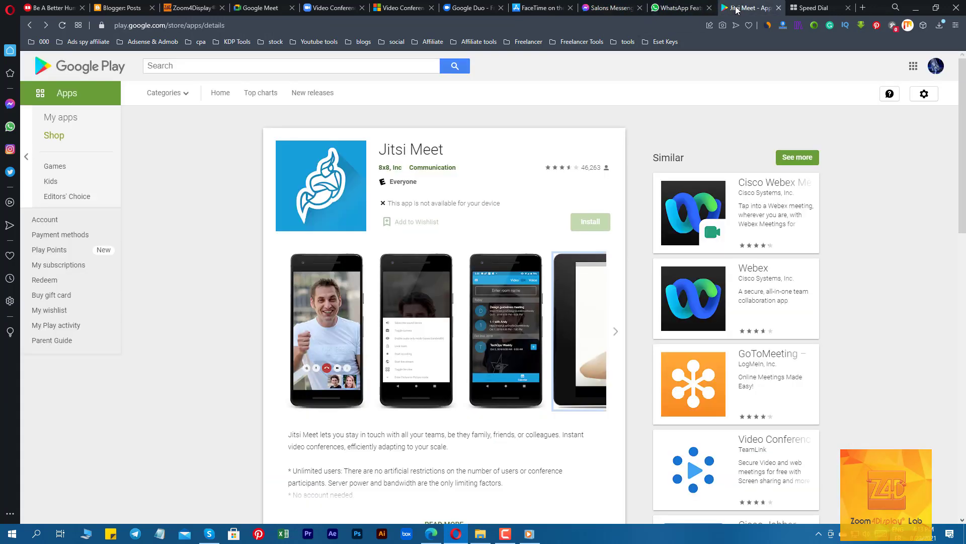
pyautogui.moveTo(593, 122)
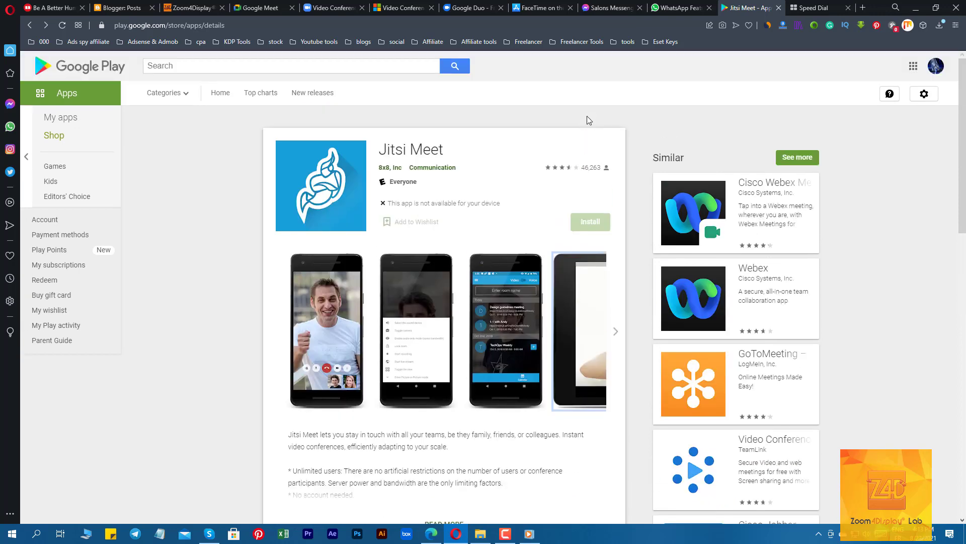
pyautogui.click(194, 8)
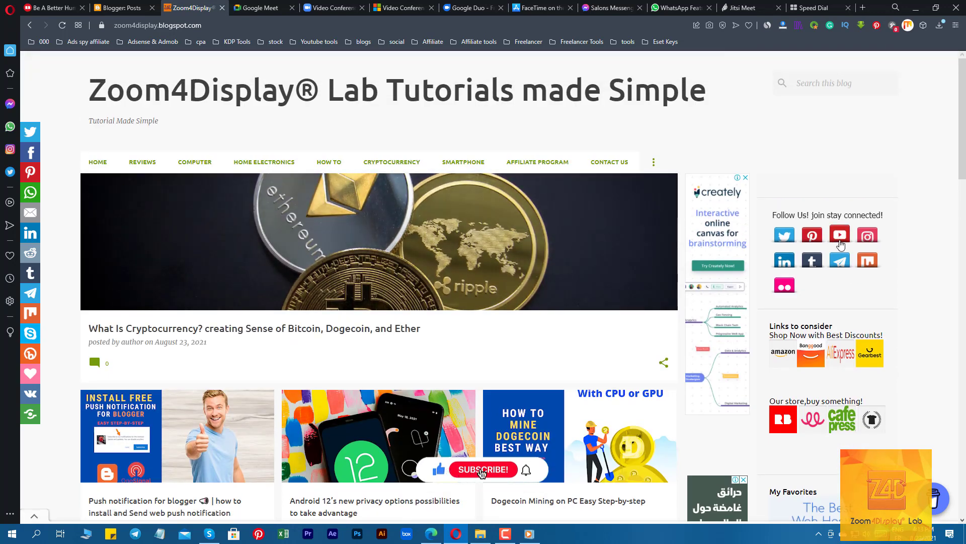
# Step: Open the blog's YouTube follow link in a new tab and switch to it
pyautogui.click(483, 470)
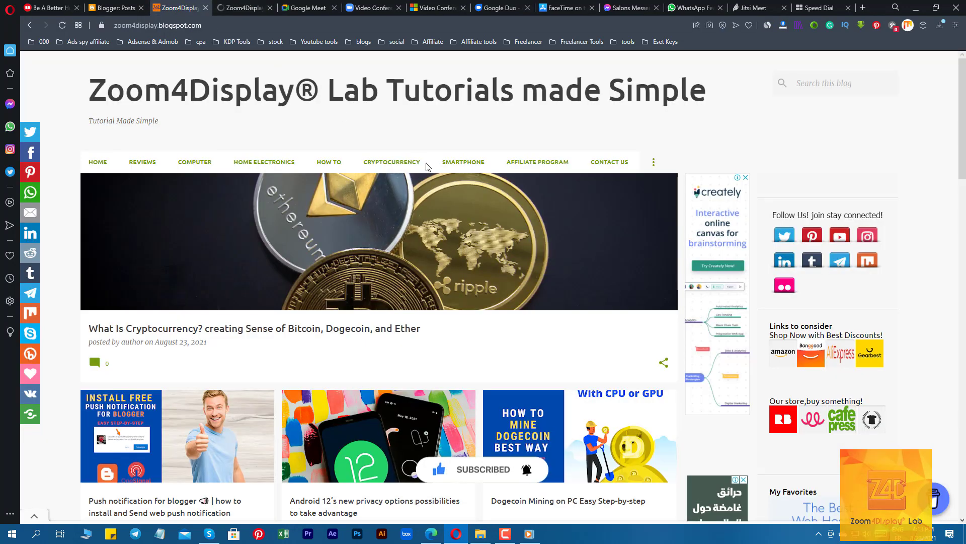
pyautogui.click(242, 8)
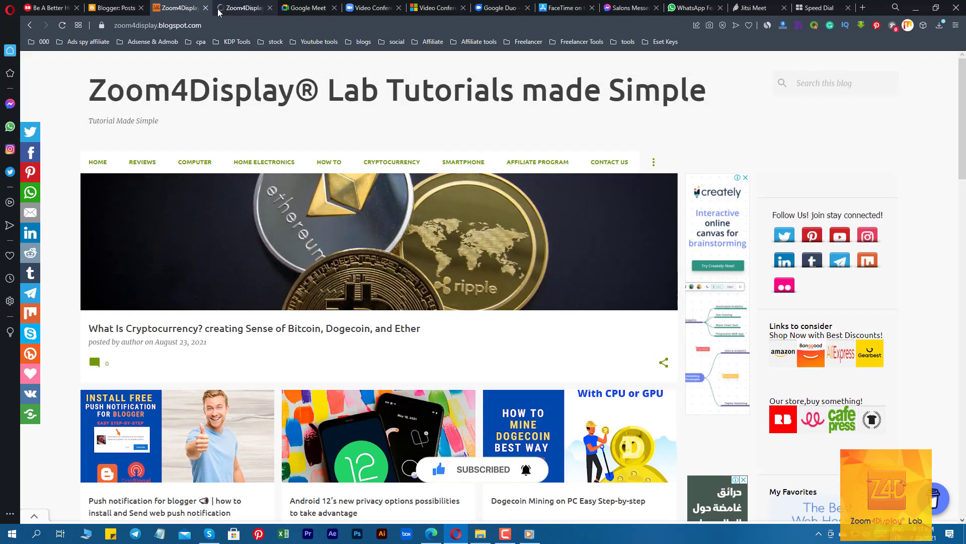